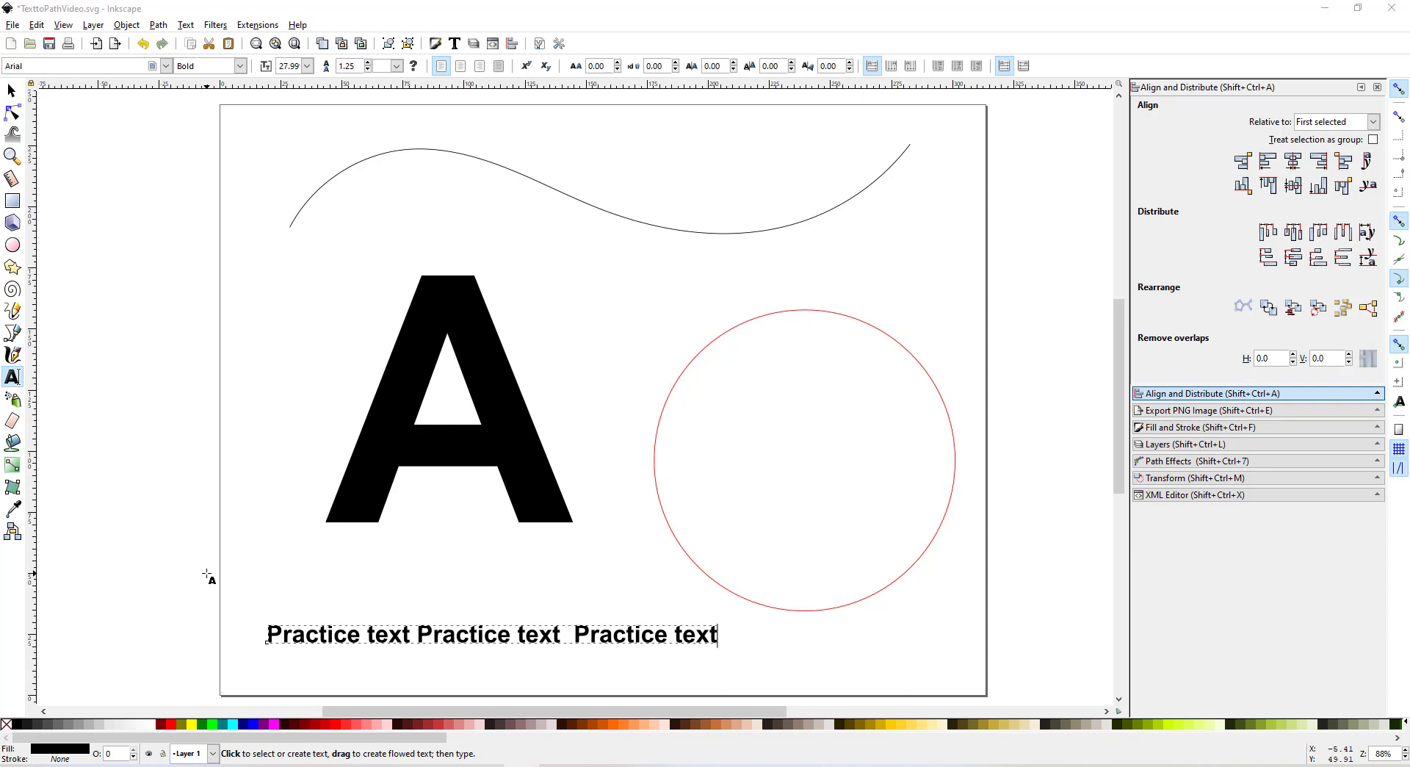
{"action": "mouse_move", "coordinate": [94, 106]}
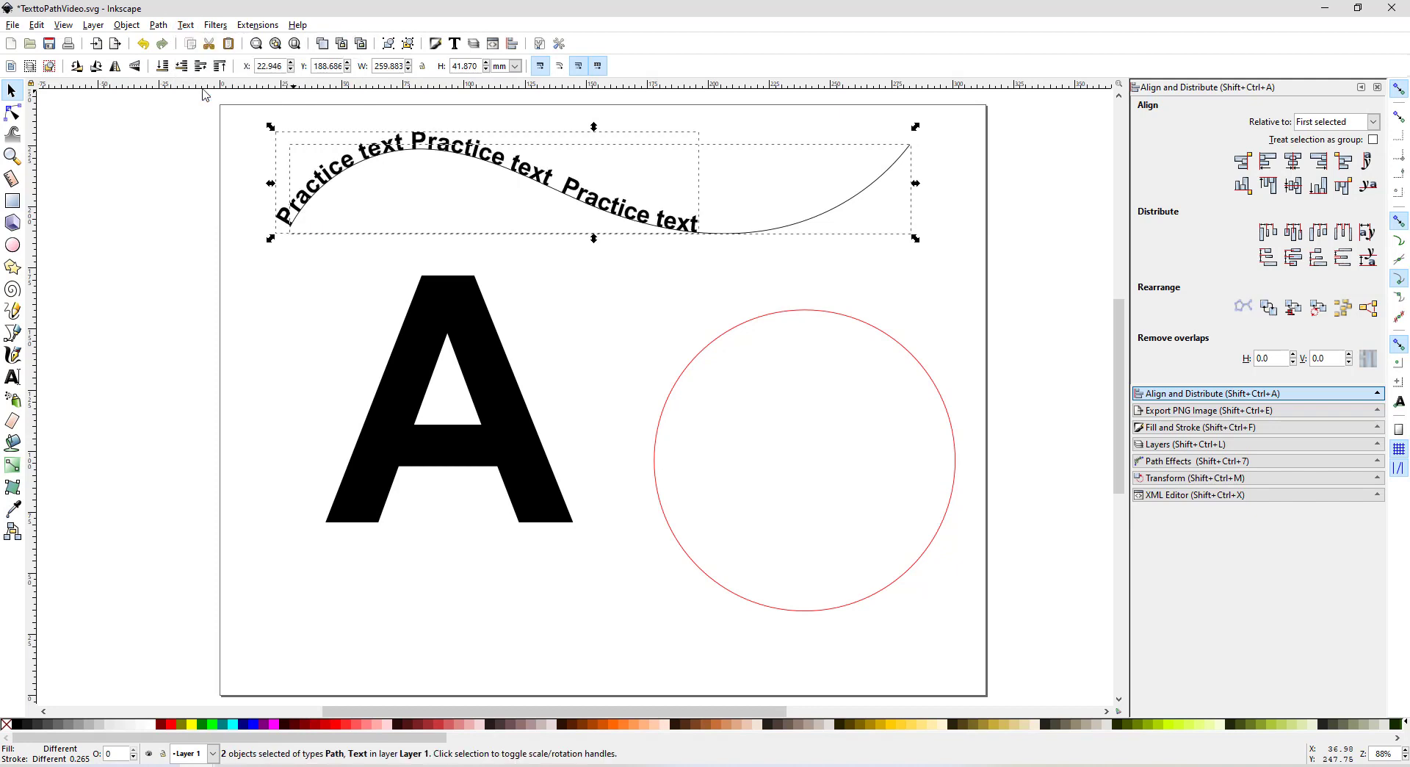
{"action": "mouse_move", "coordinate": [1005, 237]}
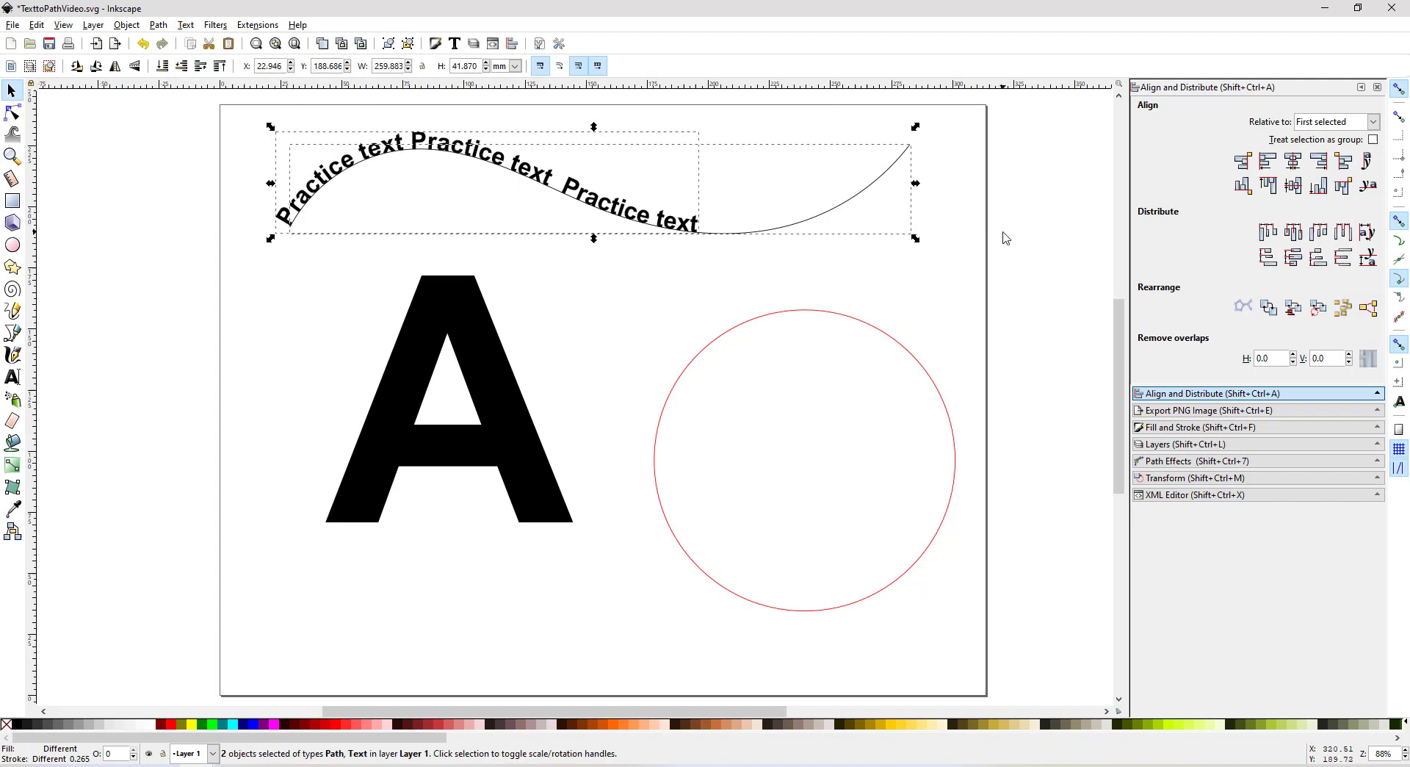
{"action": "mouse_move", "coordinate": [317, 213]}
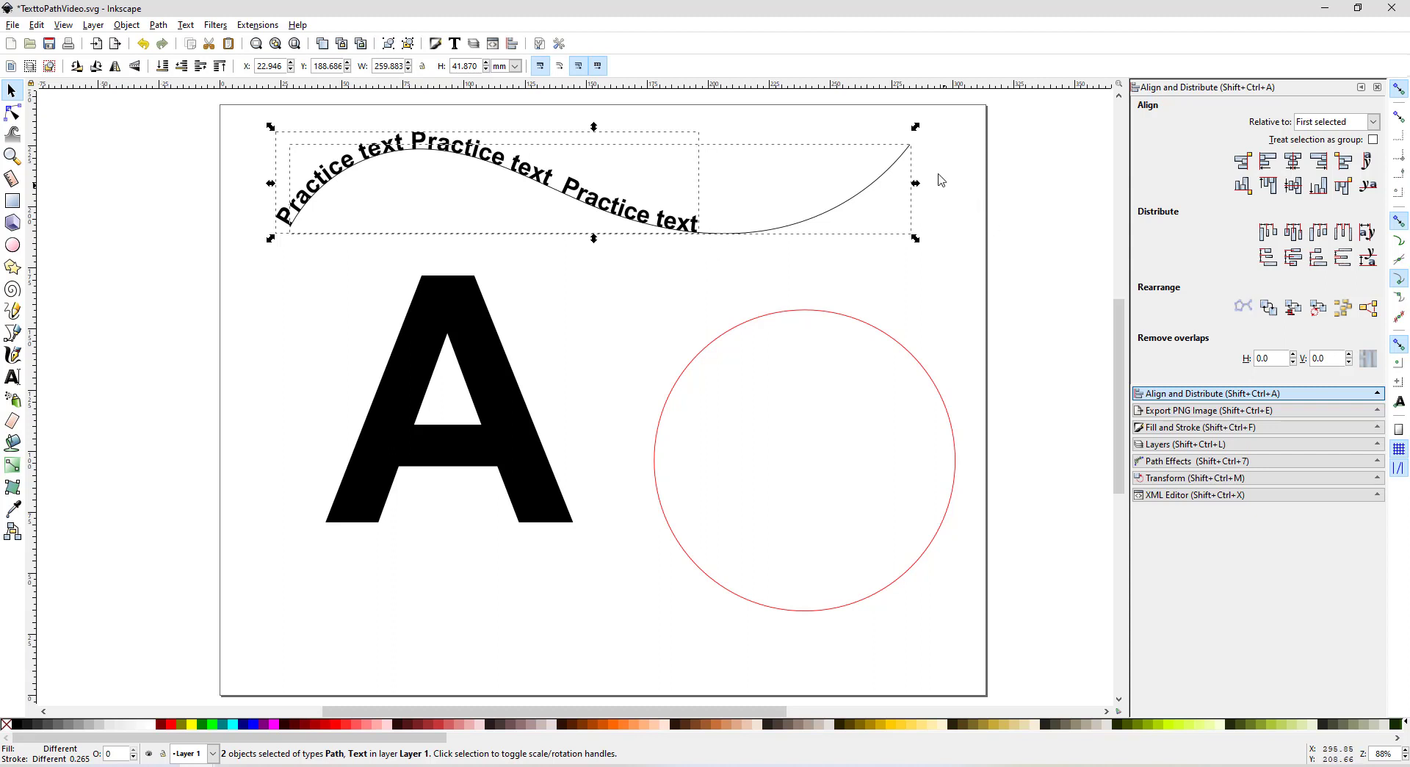
{"action": "mouse_move", "coordinate": [626, 249]}
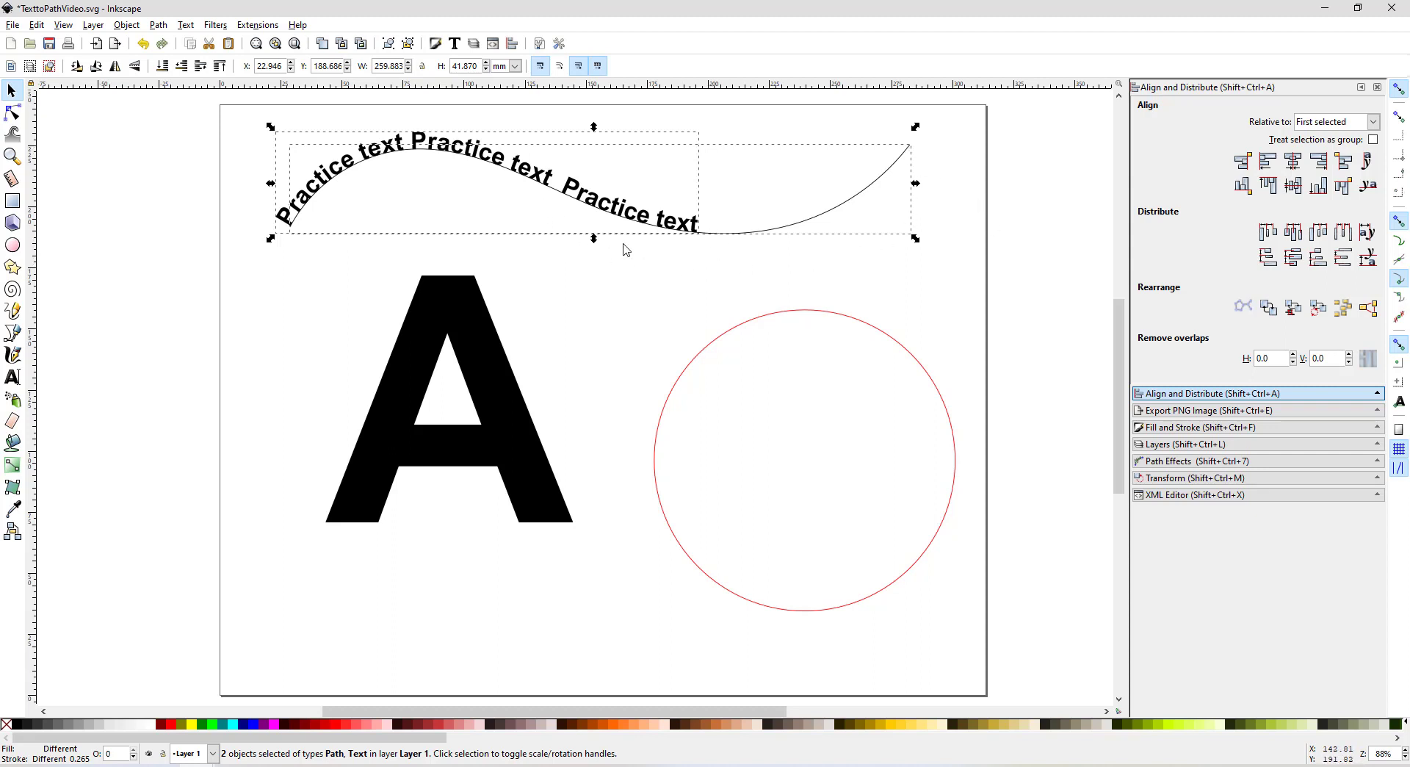
{"action": "mouse_move", "coordinate": [915, 233]}
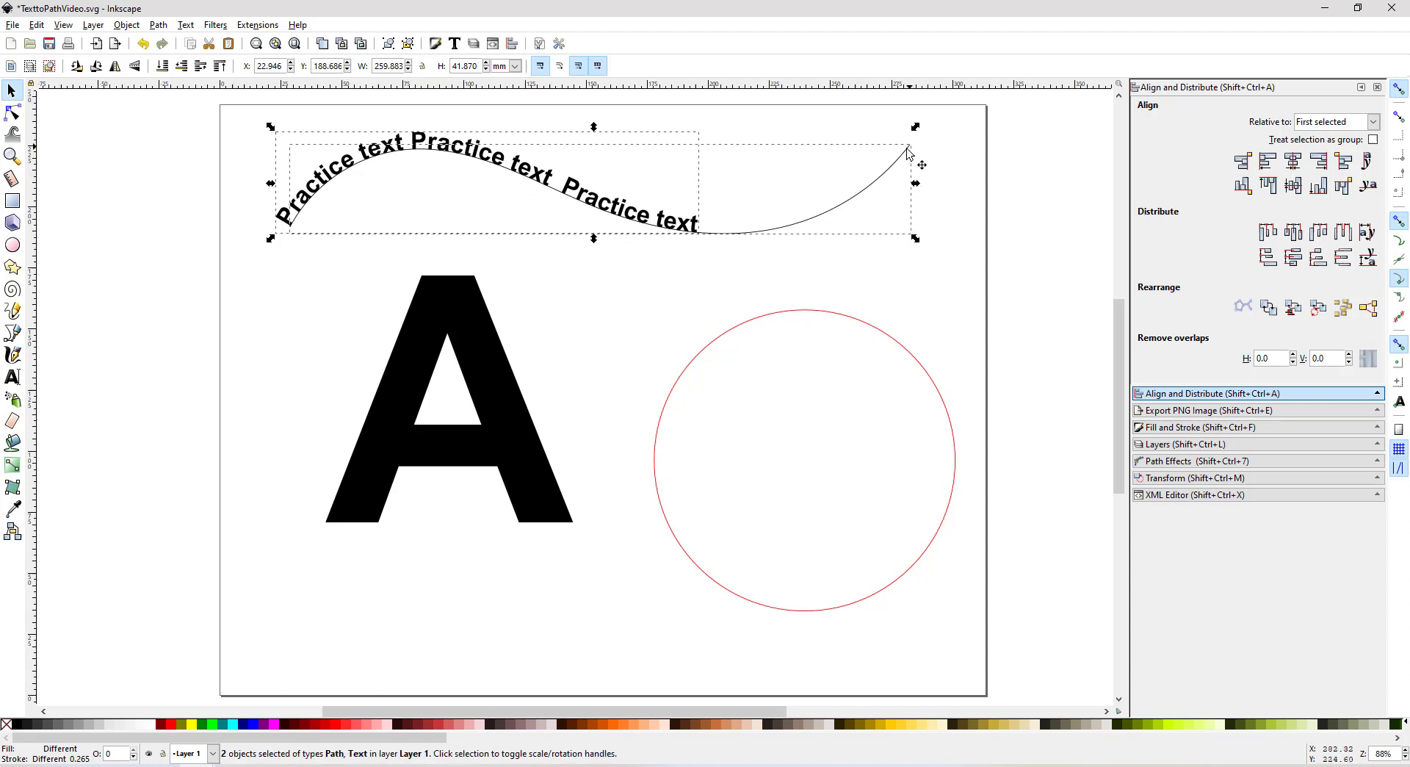
{"action": "mouse_move", "coordinate": [773, 279]}
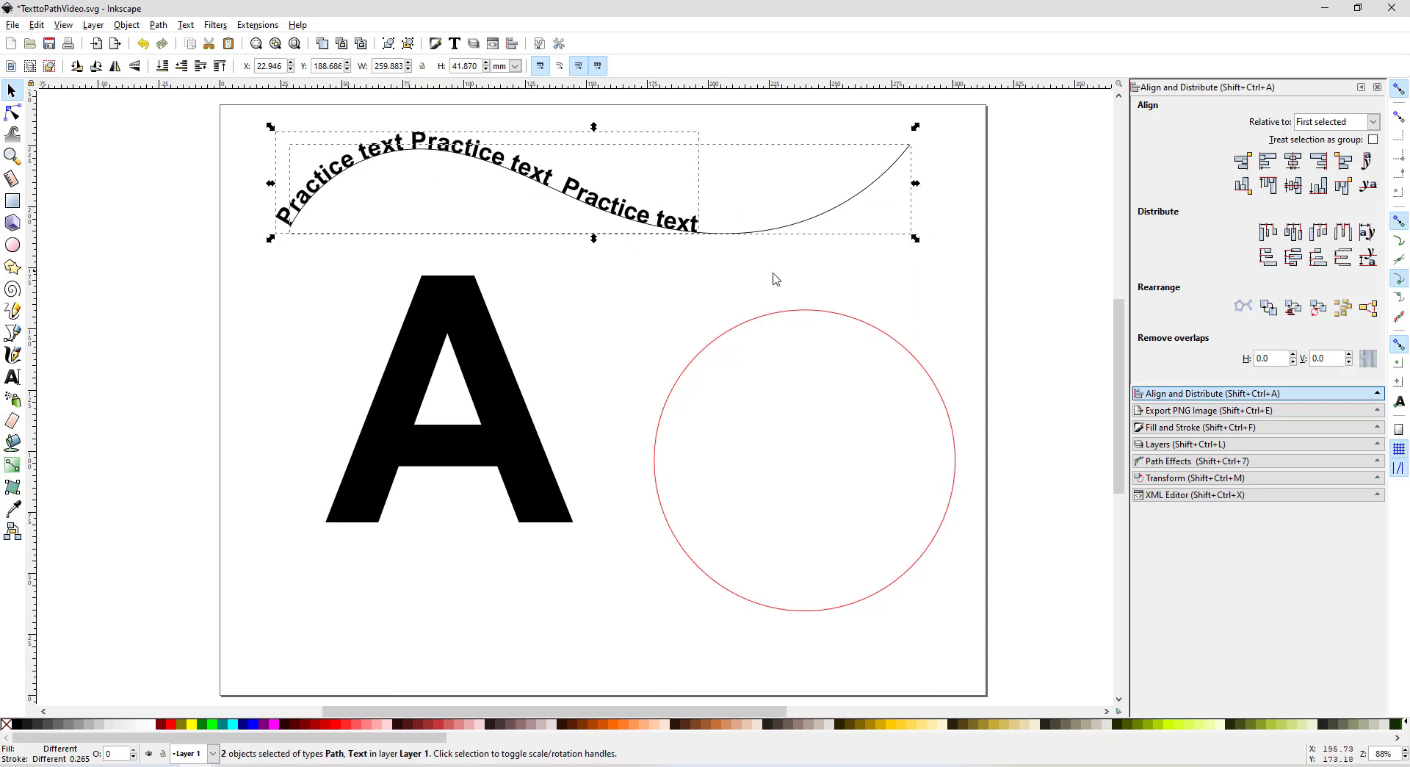
{"action": "mouse_move", "coordinate": [631, 312]}
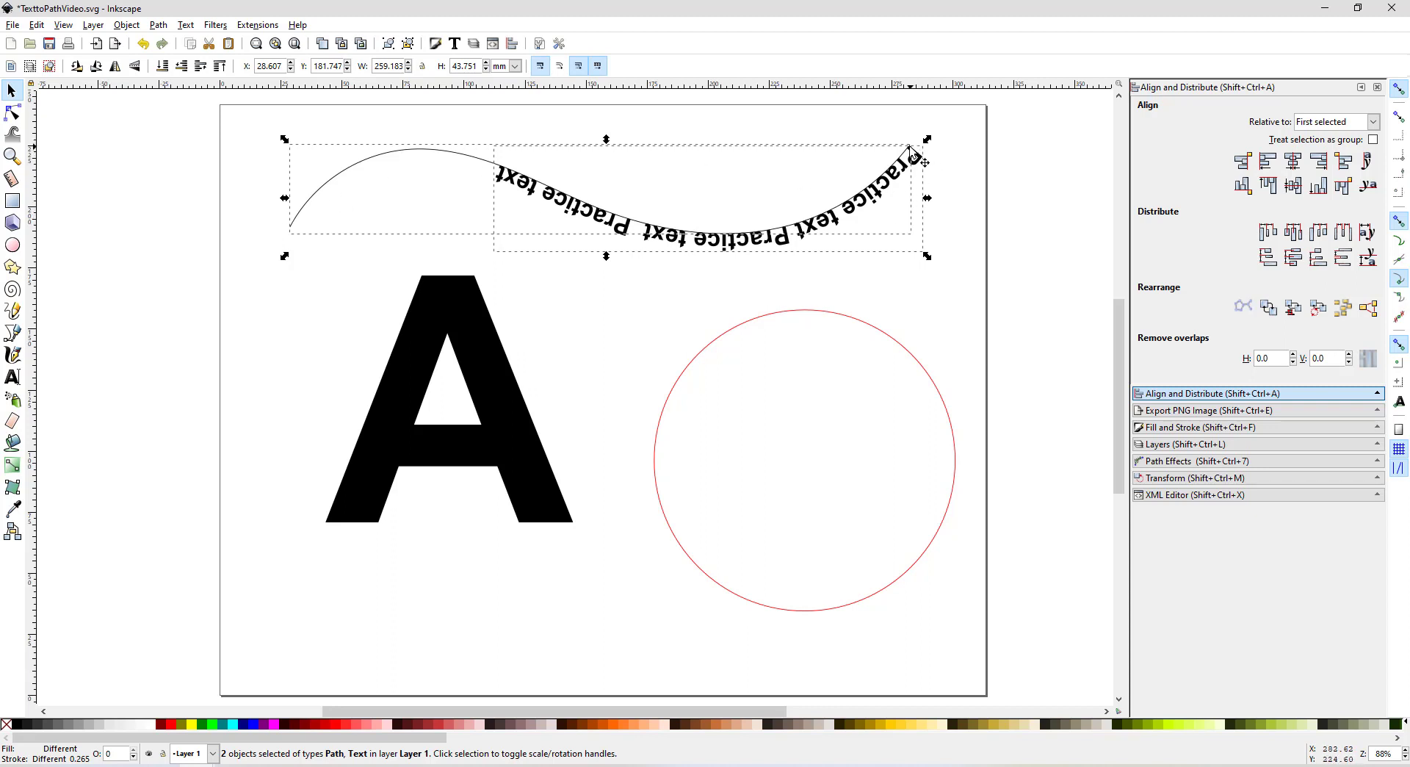
{"action": "mouse_move", "coordinate": [504, 652]}
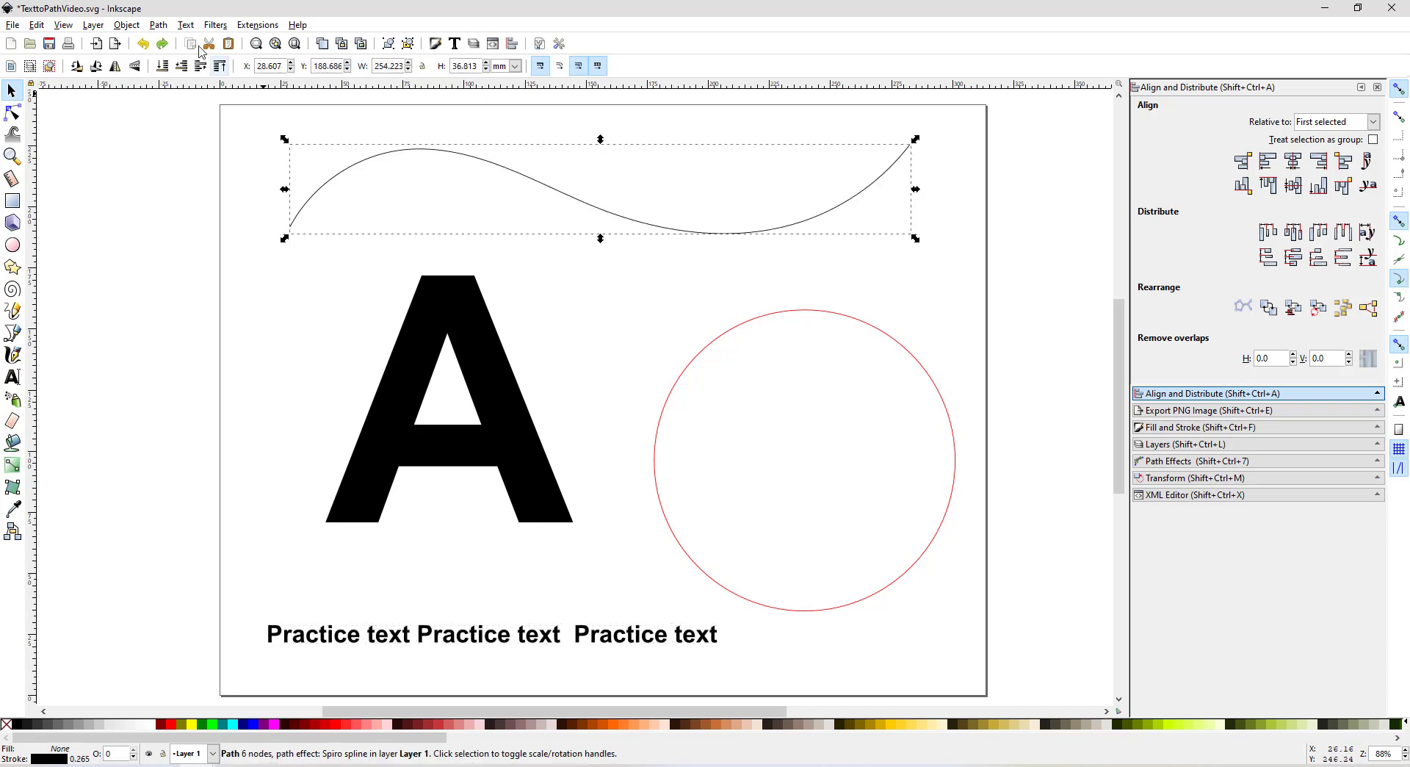
Step: Reopen the Text menu to put the straight Practice text back on the wavy curve
{"action": "left_click", "coordinate": [157, 25]}
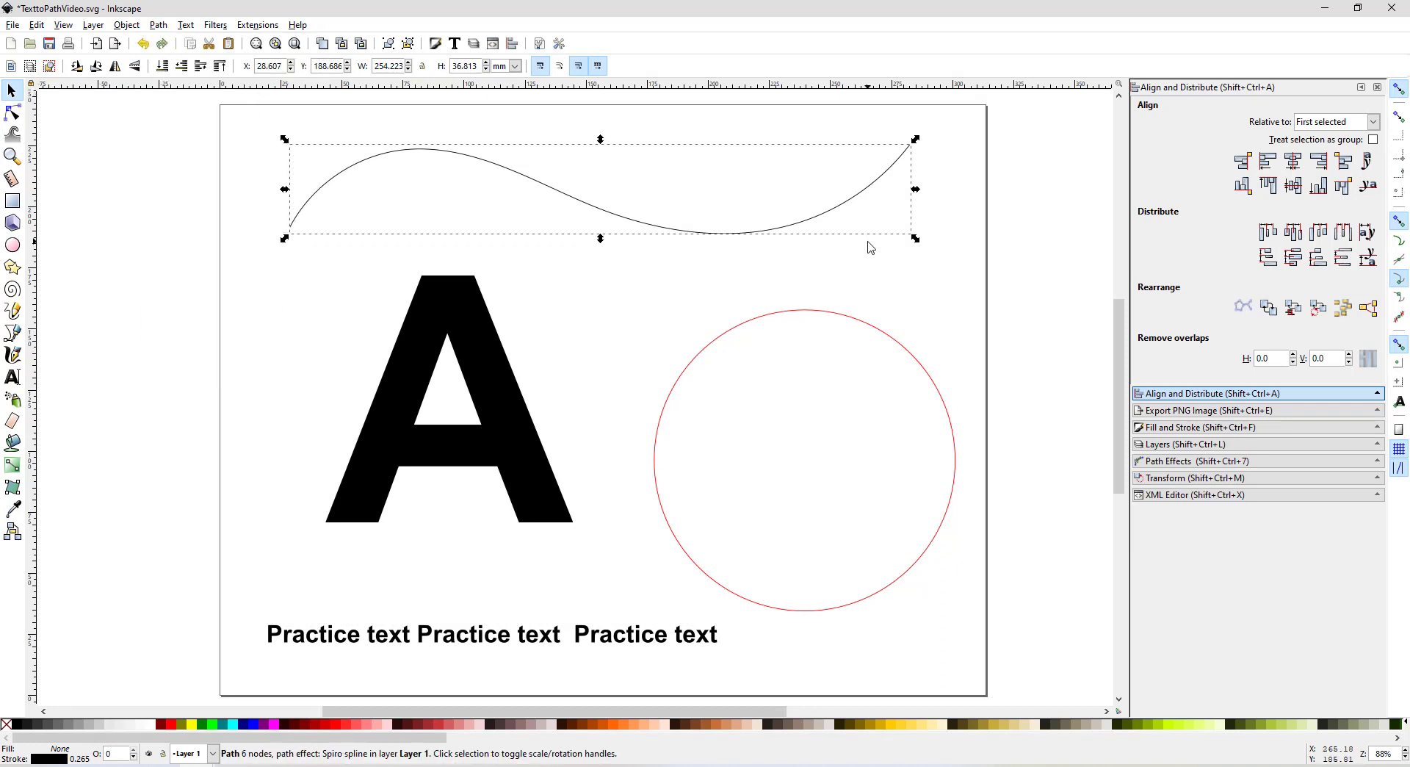
{"action": "mouse_move", "coordinate": [920, 161]}
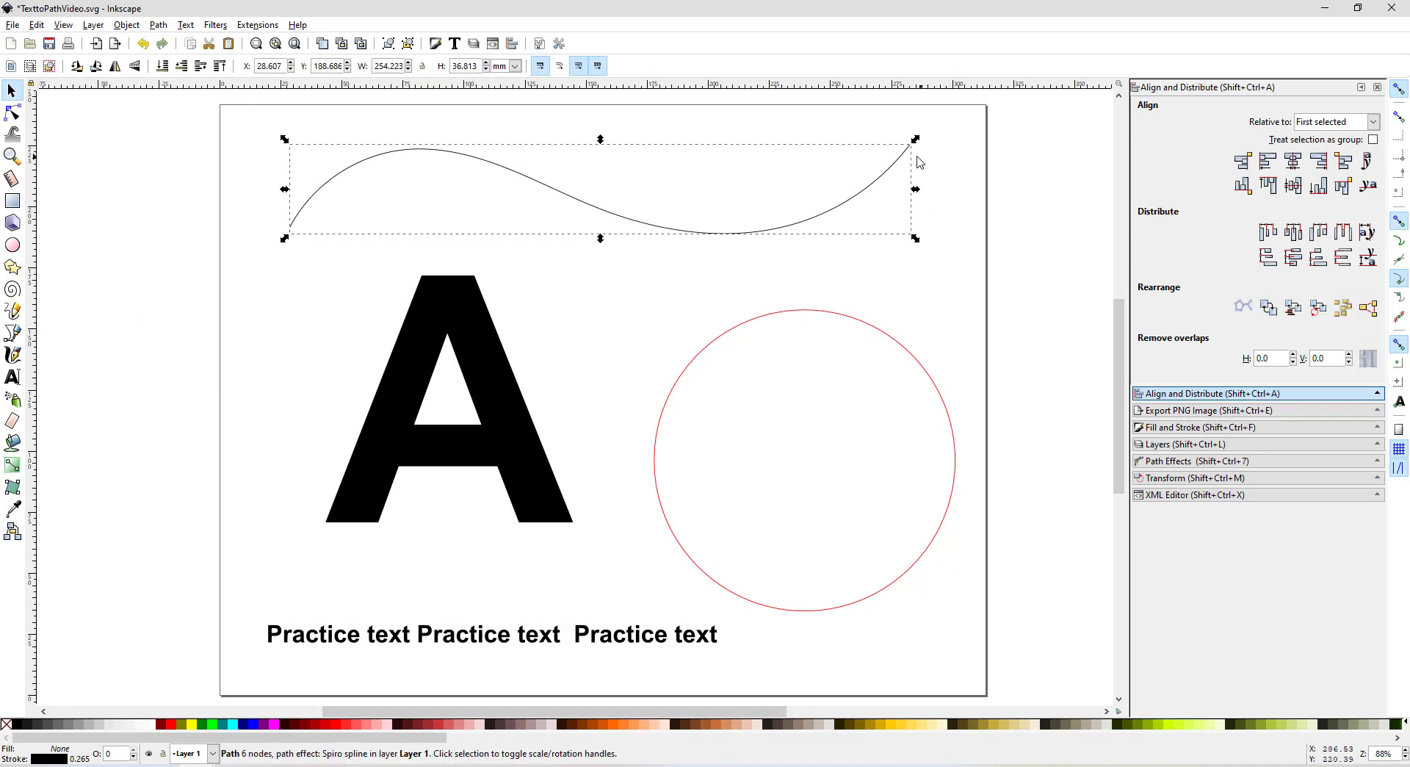
{"action": "mouse_move", "coordinate": [349, 360]}
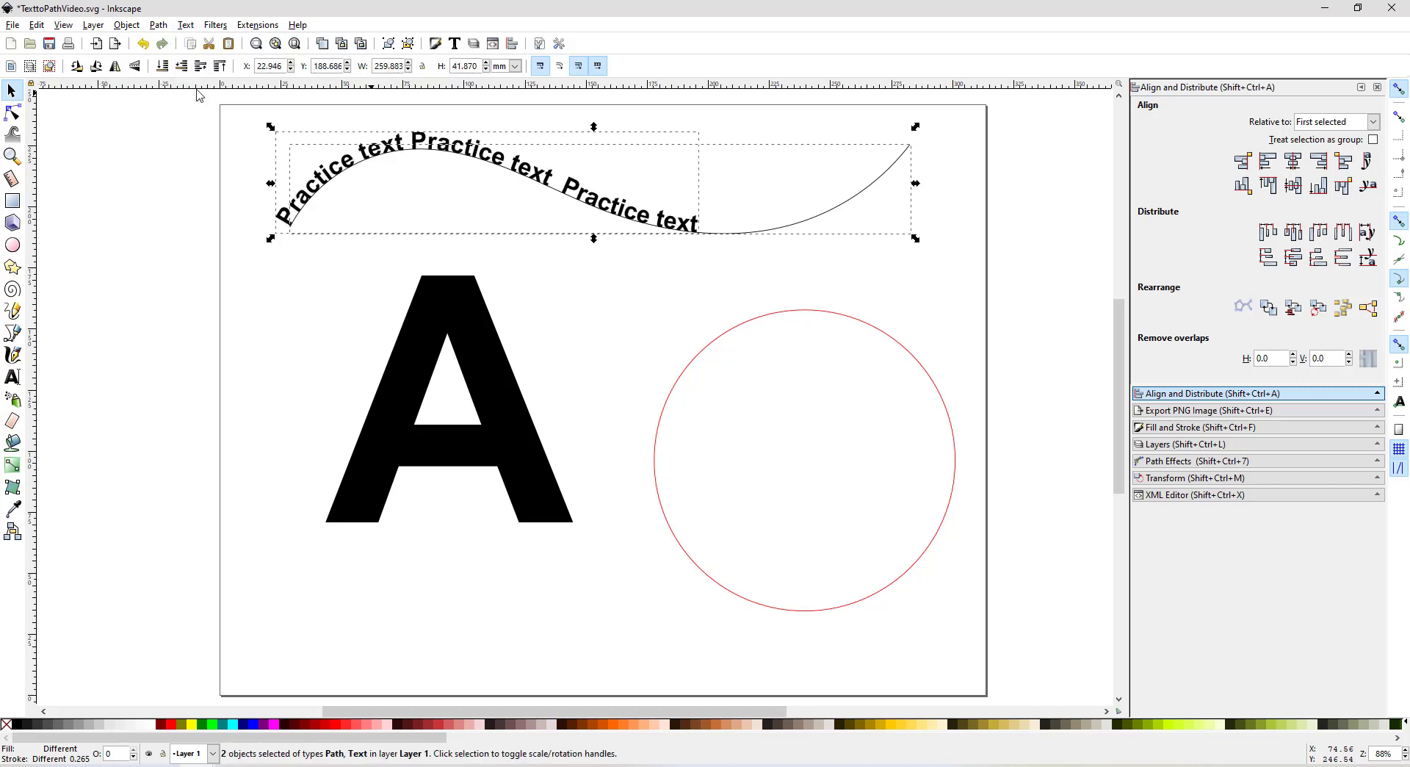
{"action": "mouse_move", "coordinate": [503, 590]}
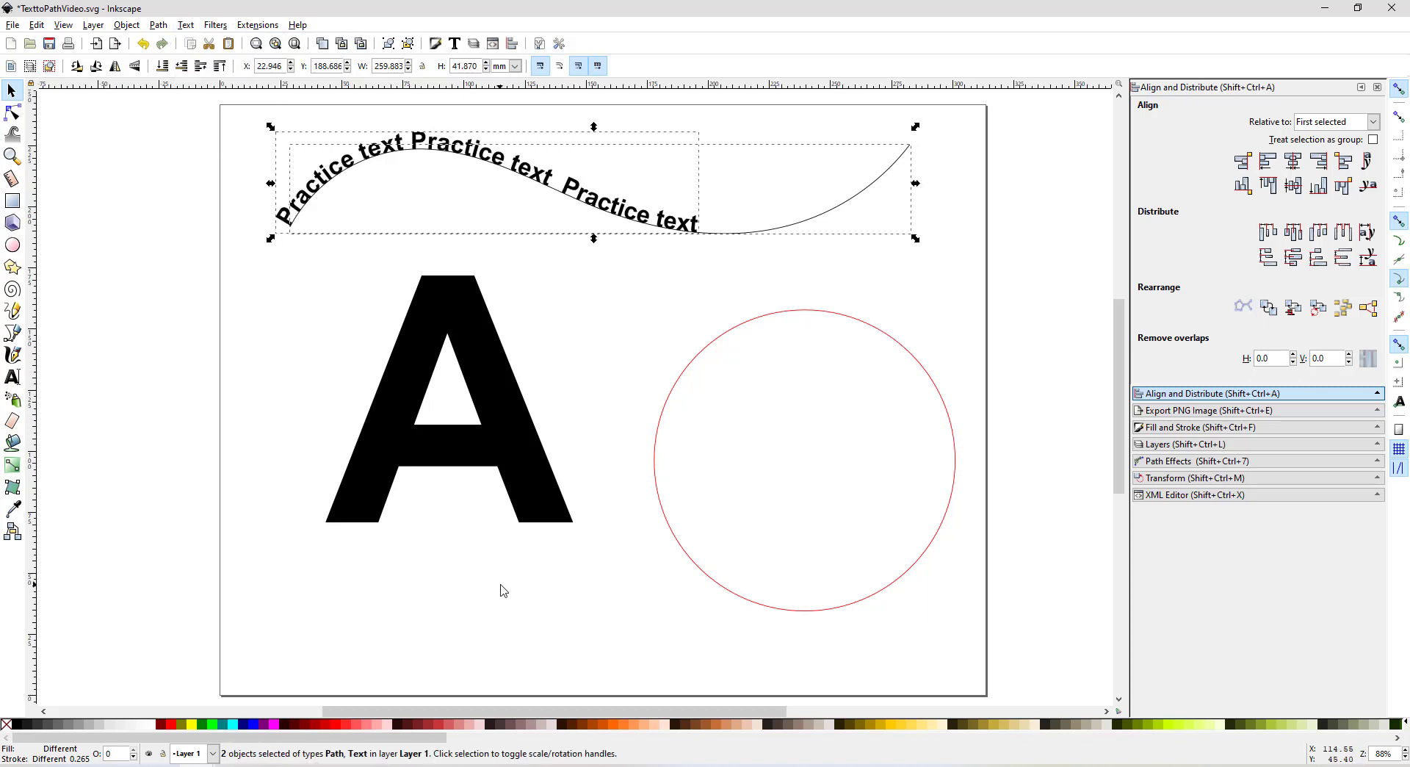
{"action": "mouse_move", "coordinate": [580, 216]}
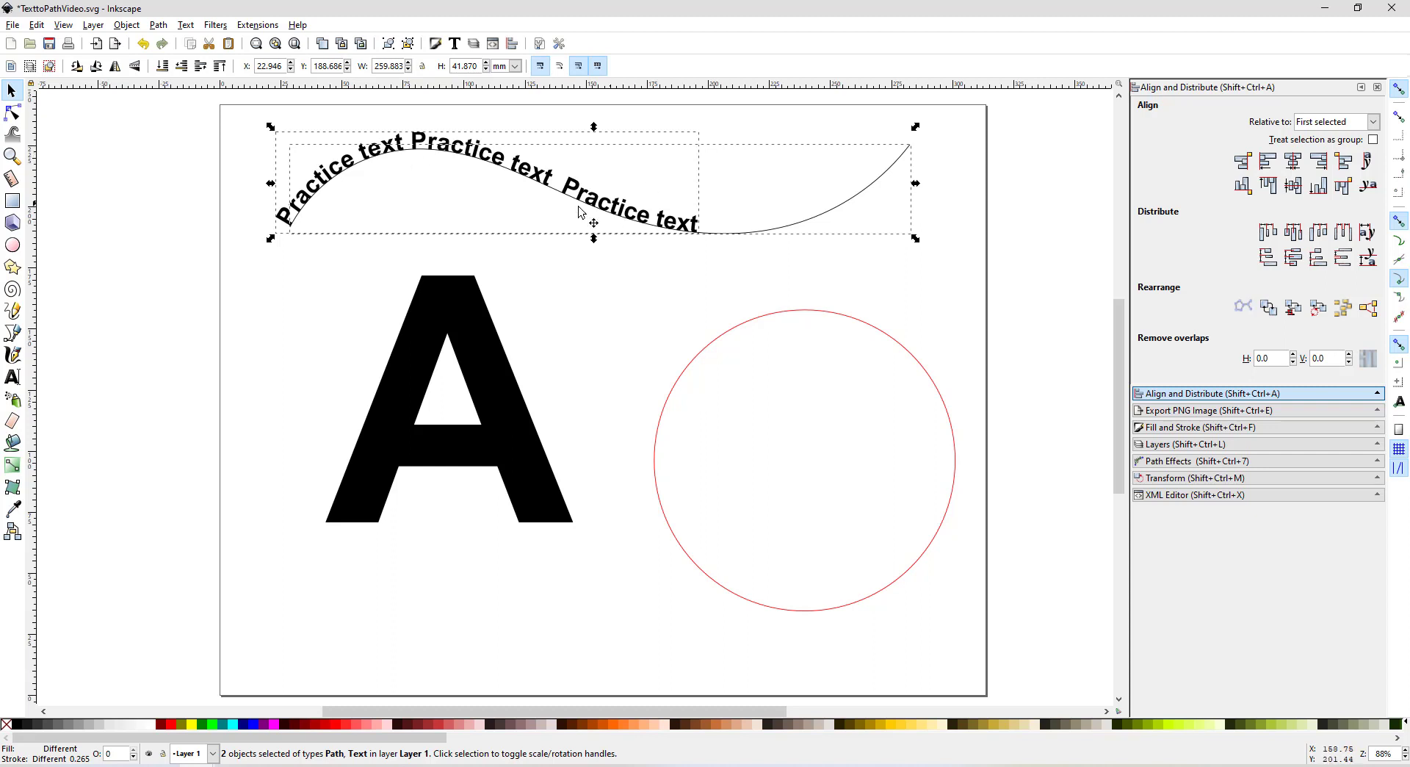
{"action": "mouse_move", "coordinate": [592, 329]}
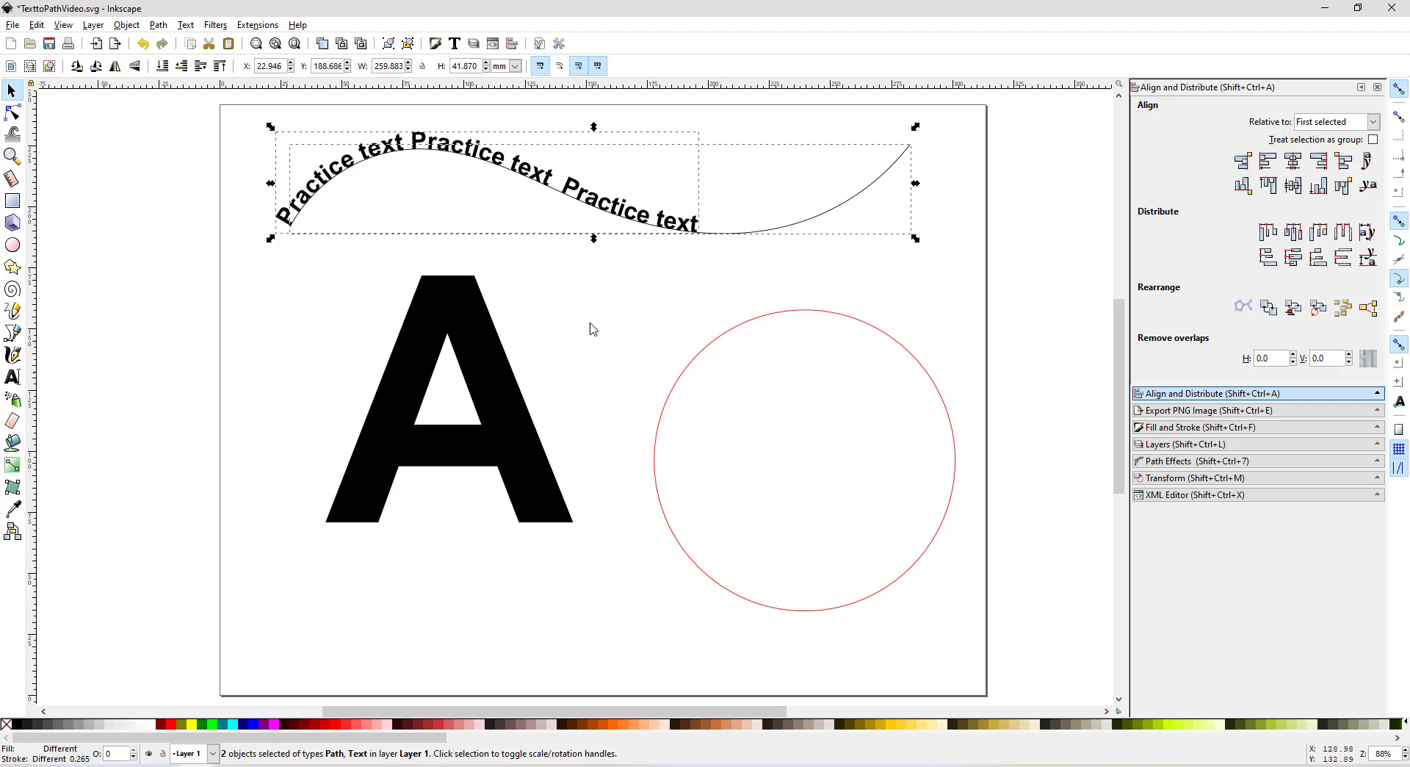
{"action": "mouse_move", "coordinate": [25, 425]}
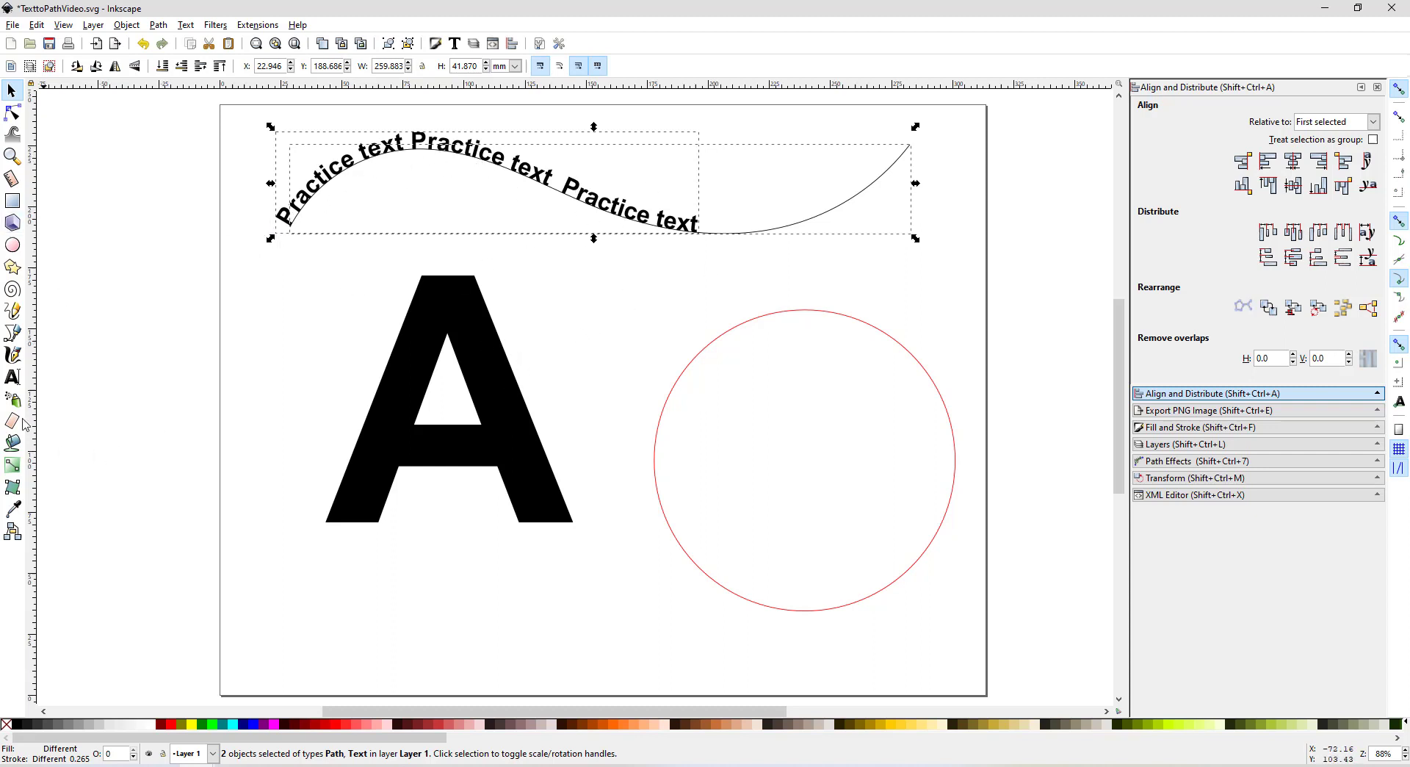
Step: Add 'ff' to the curved text's first word and set it in Arial Unicode MS
{"action": "left_click", "coordinate": [13, 376]}
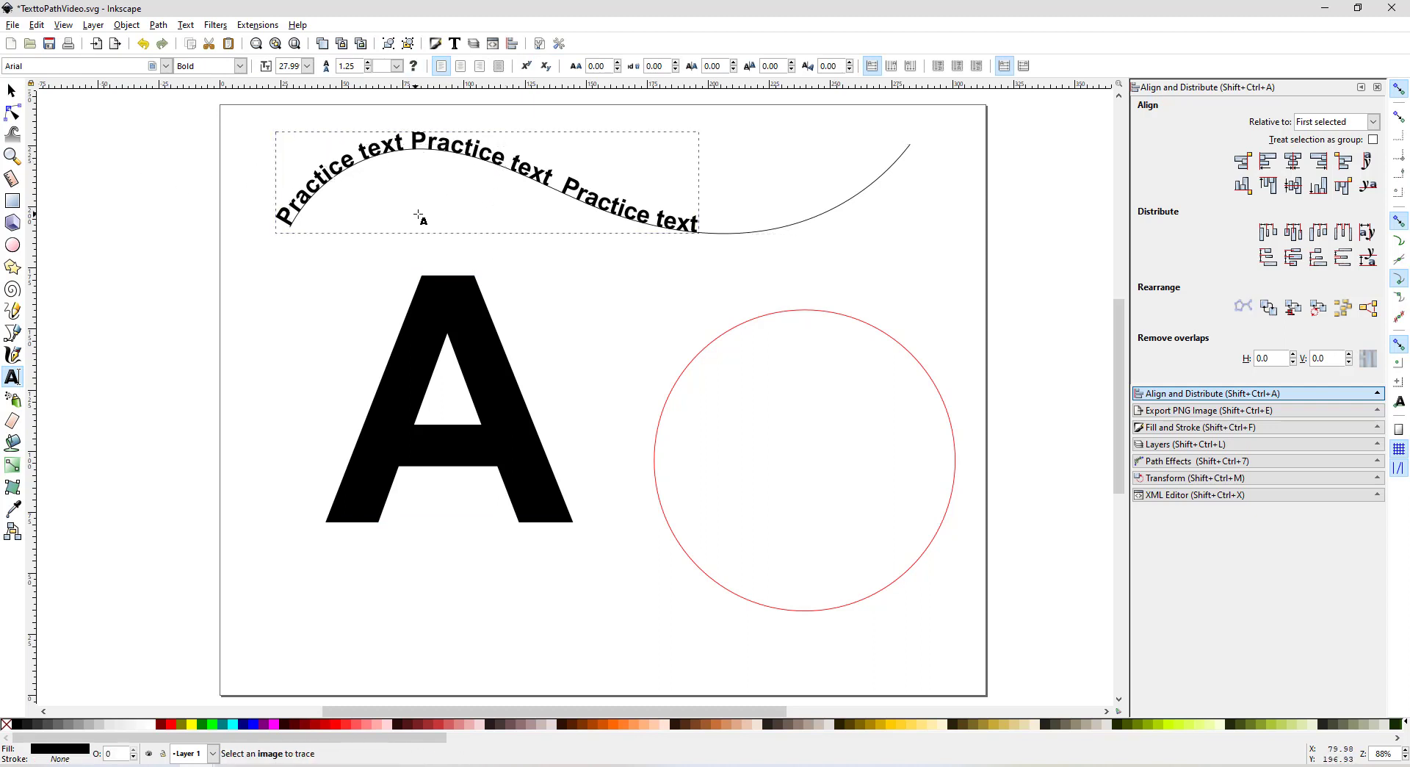
{"action": "type", "text": "ff"}
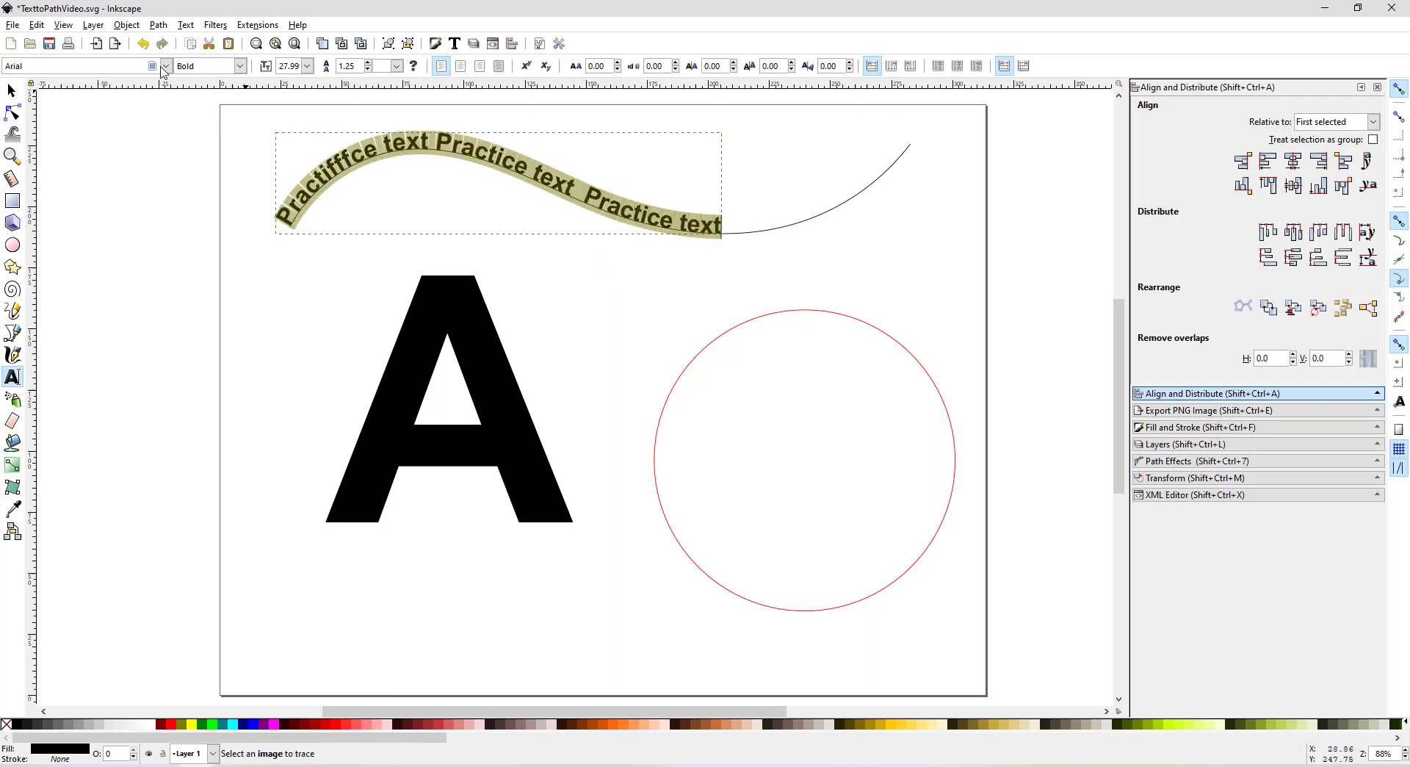
{"action": "left_click", "coordinate": [165, 66]}
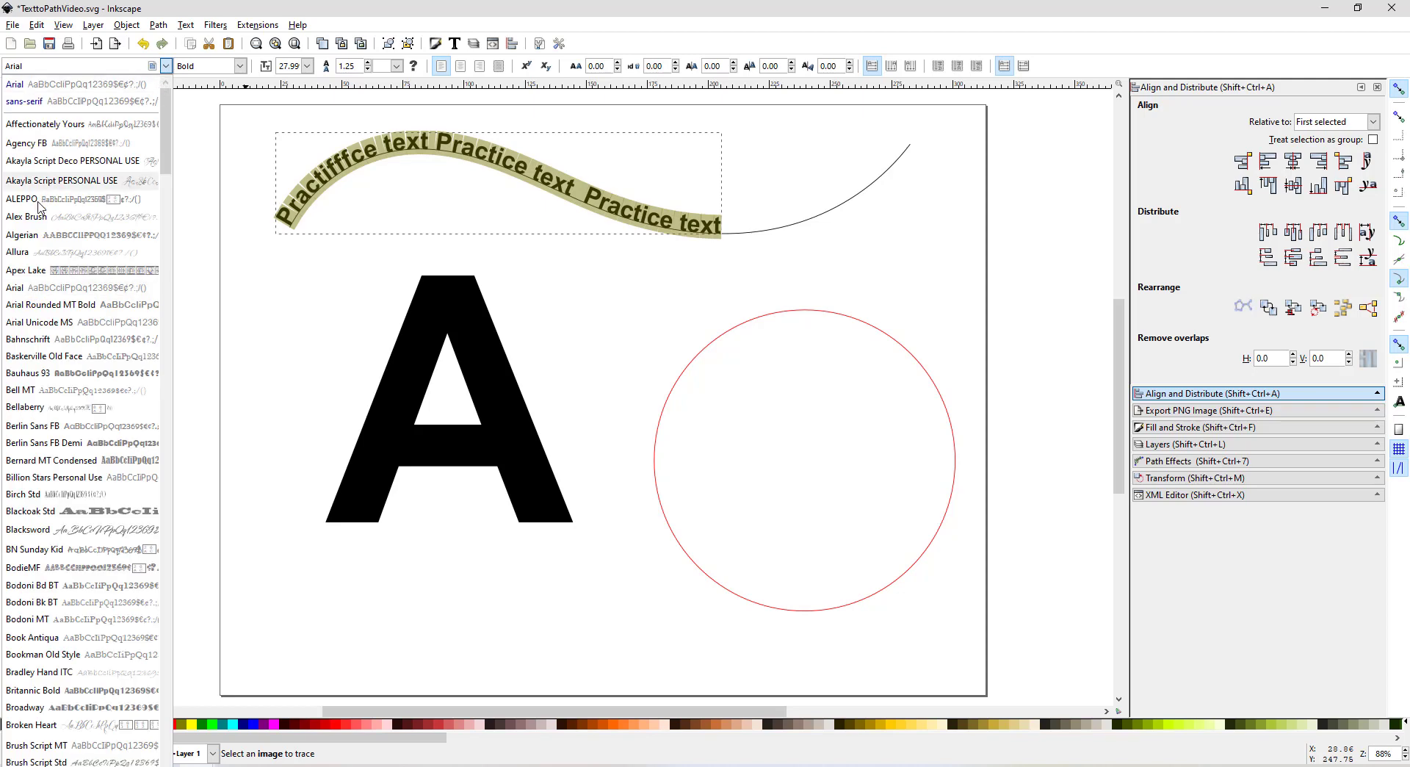
{"action": "left_click", "coordinate": [22, 198]}
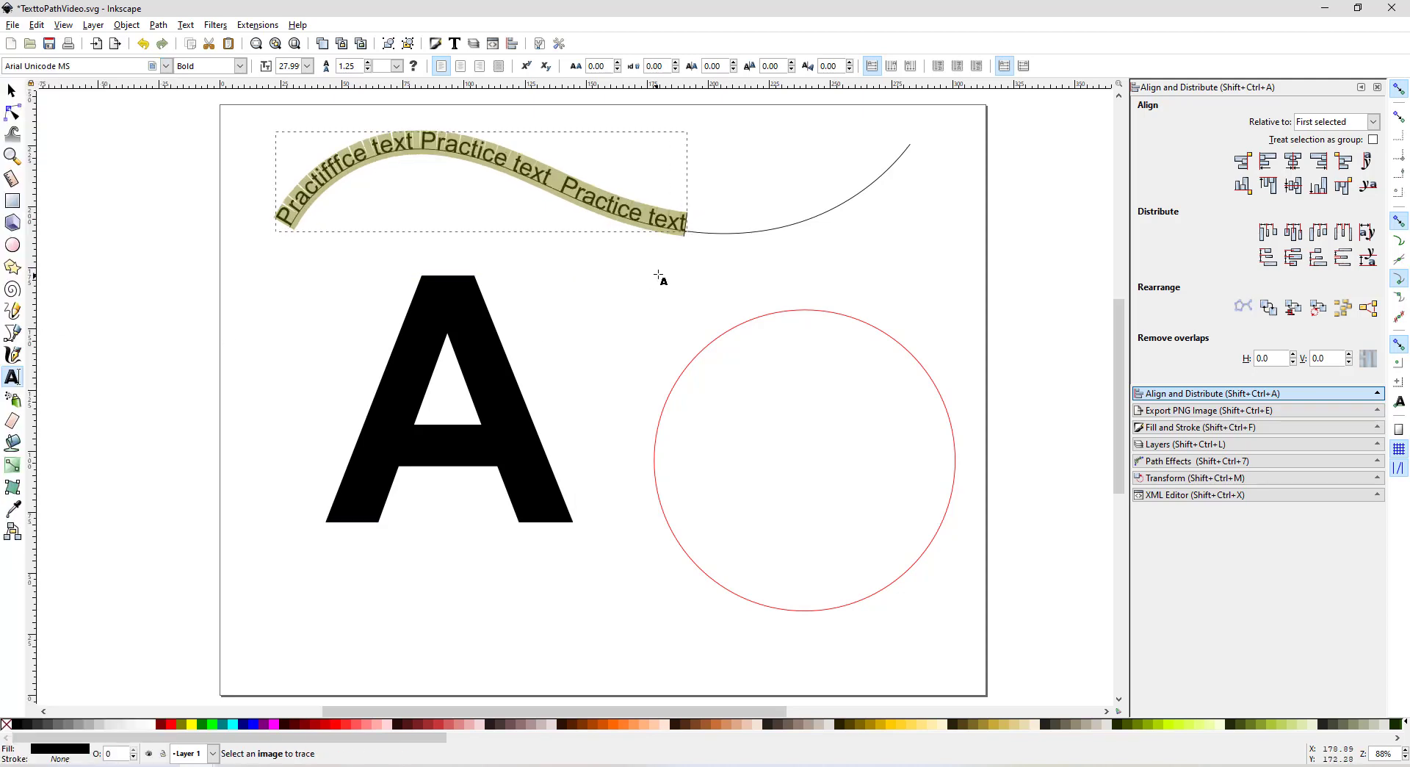
{"action": "left_click", "coordinate": [595, 199]}
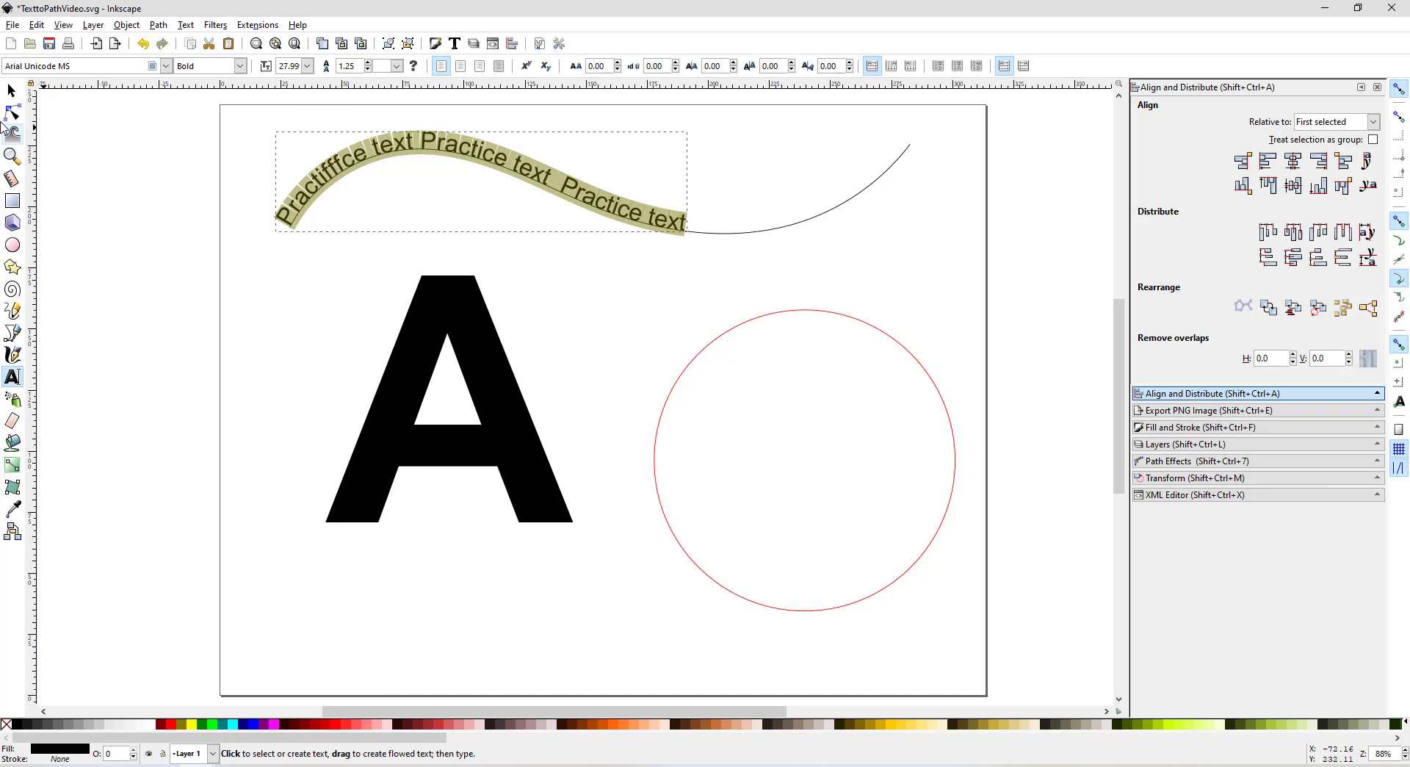
Step: Switch to the Node tool so the wavy curve's nodes are exposed for removal
{"action": "left_click", "coordinate": [13, 110]}
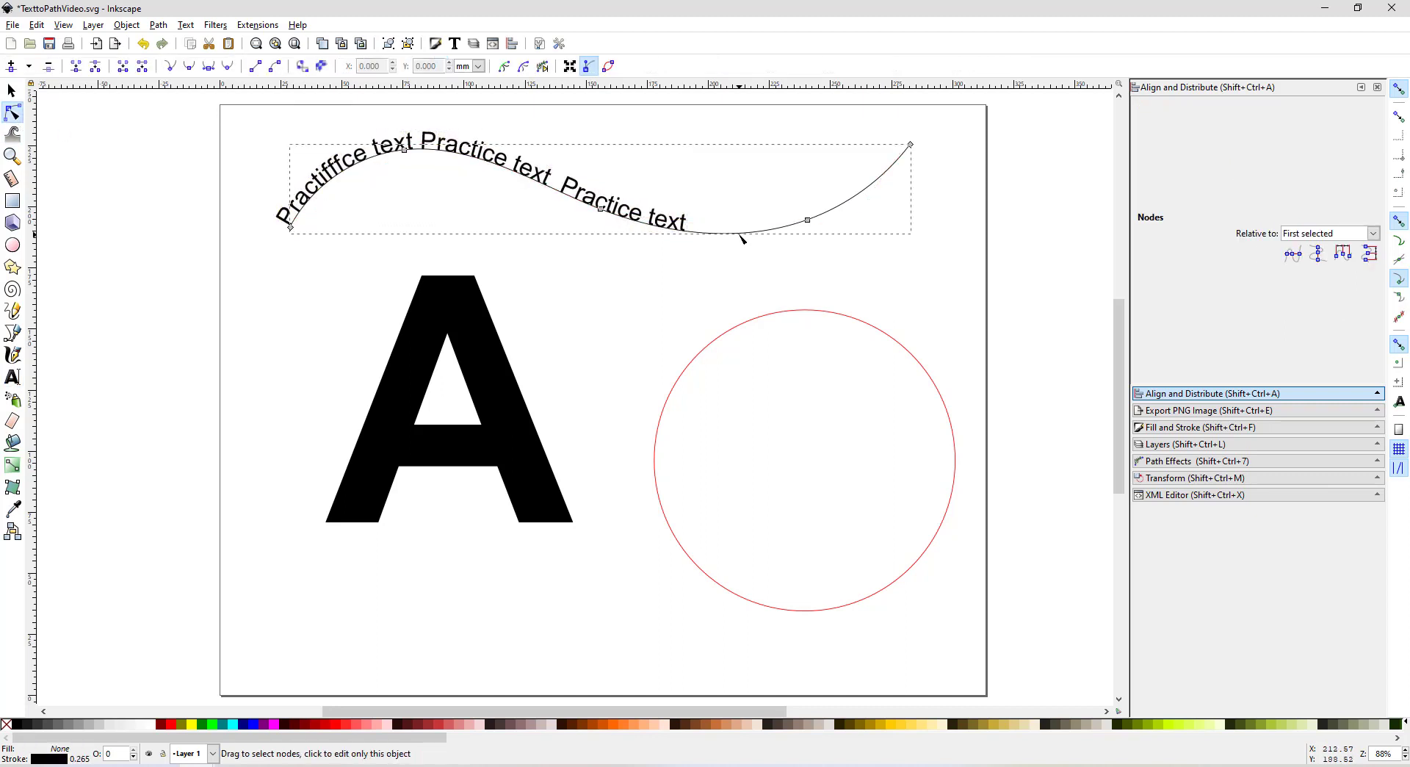
{"action": "mouse_move", "coordinate": [9, 725]}
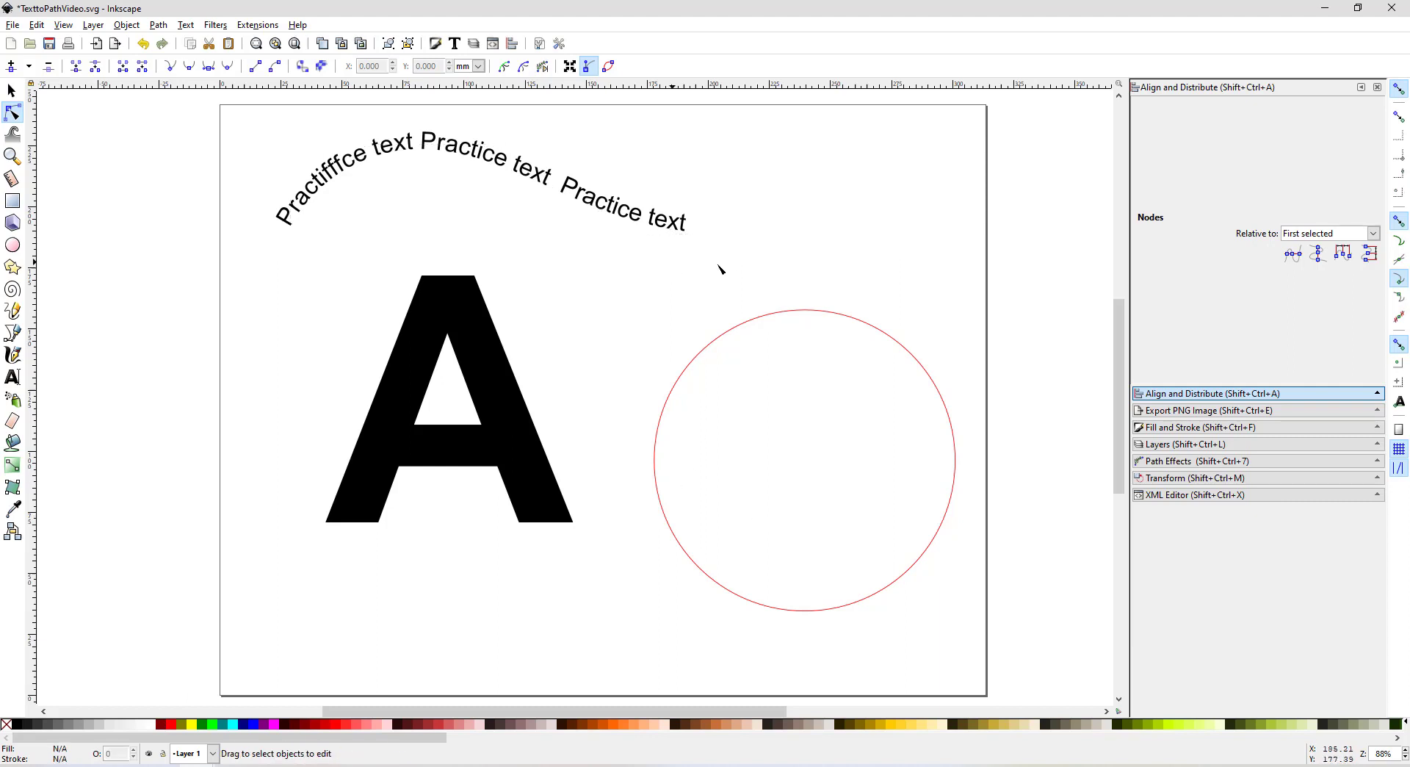
{"action": "mouse_move", "coordinate": [555, 373]}
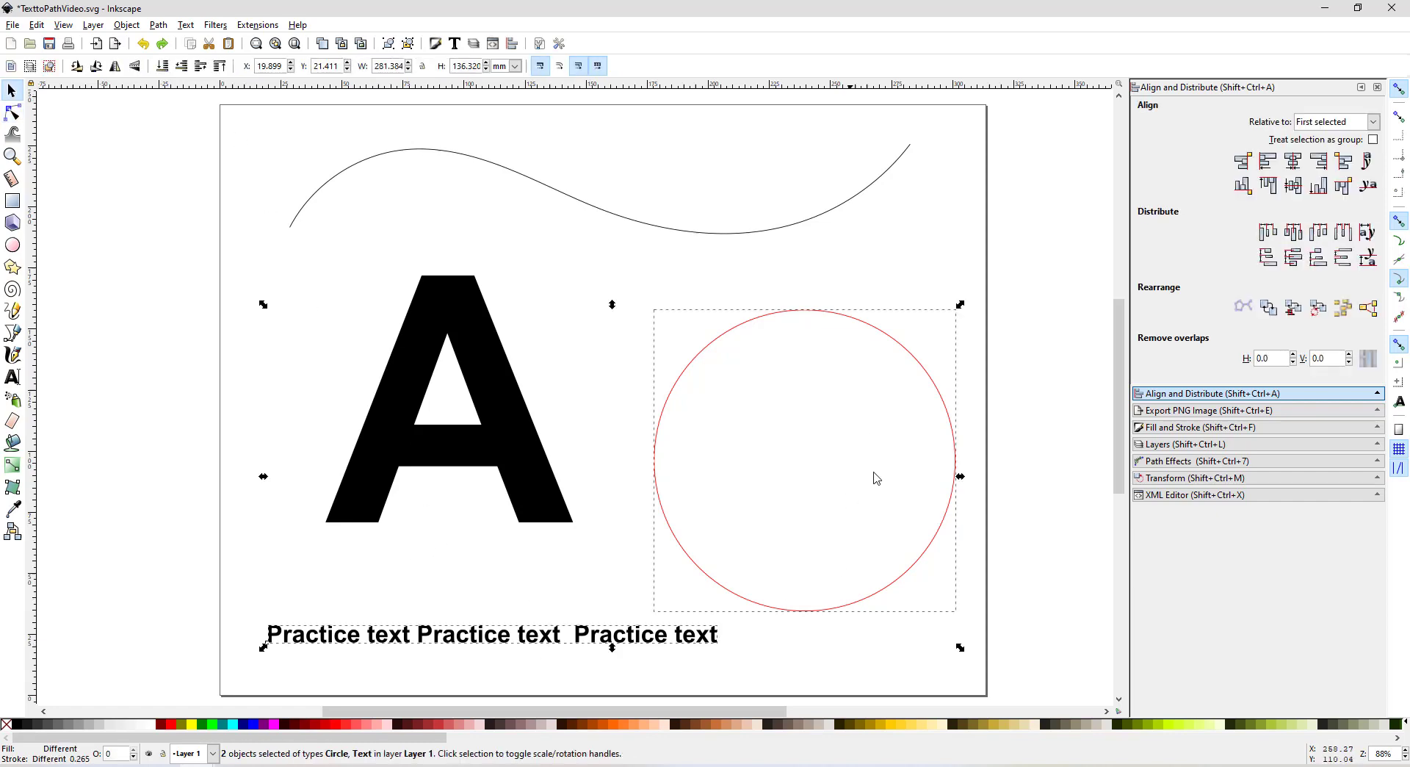
{"action": "mouse_move", "coordinate": [264, 66]}
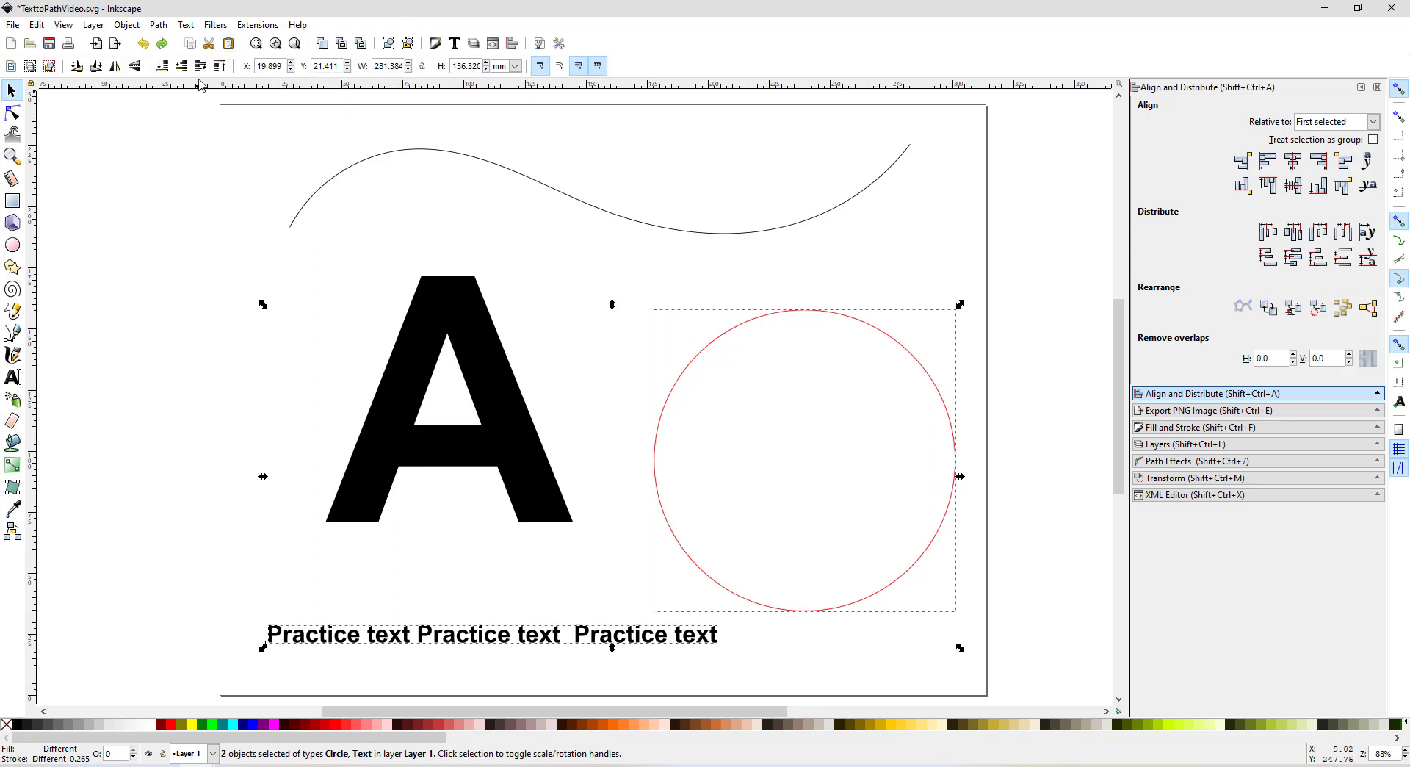
{"action": "mouse_move", "coordinate": [333, 158]}
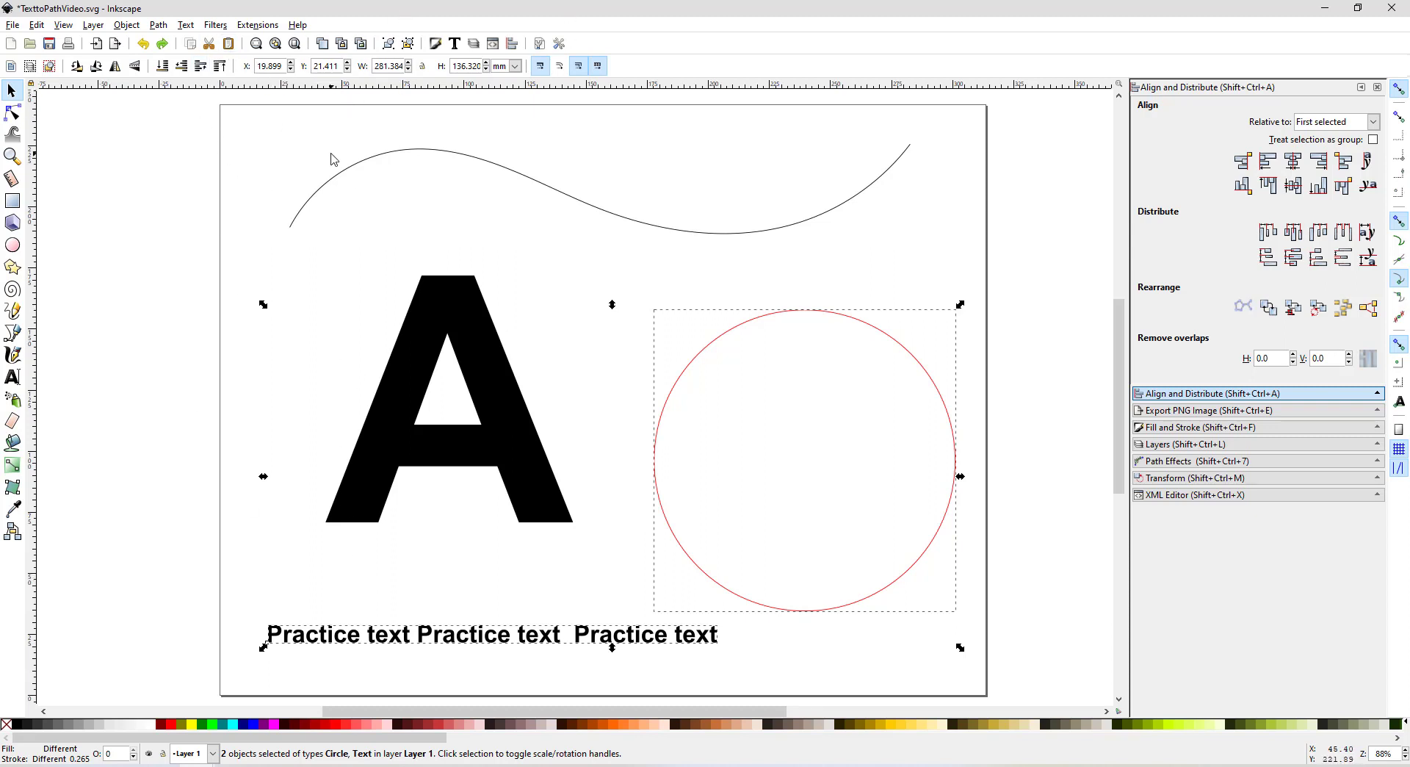
{"action": "left_click", "coordinate": [185, 25]}
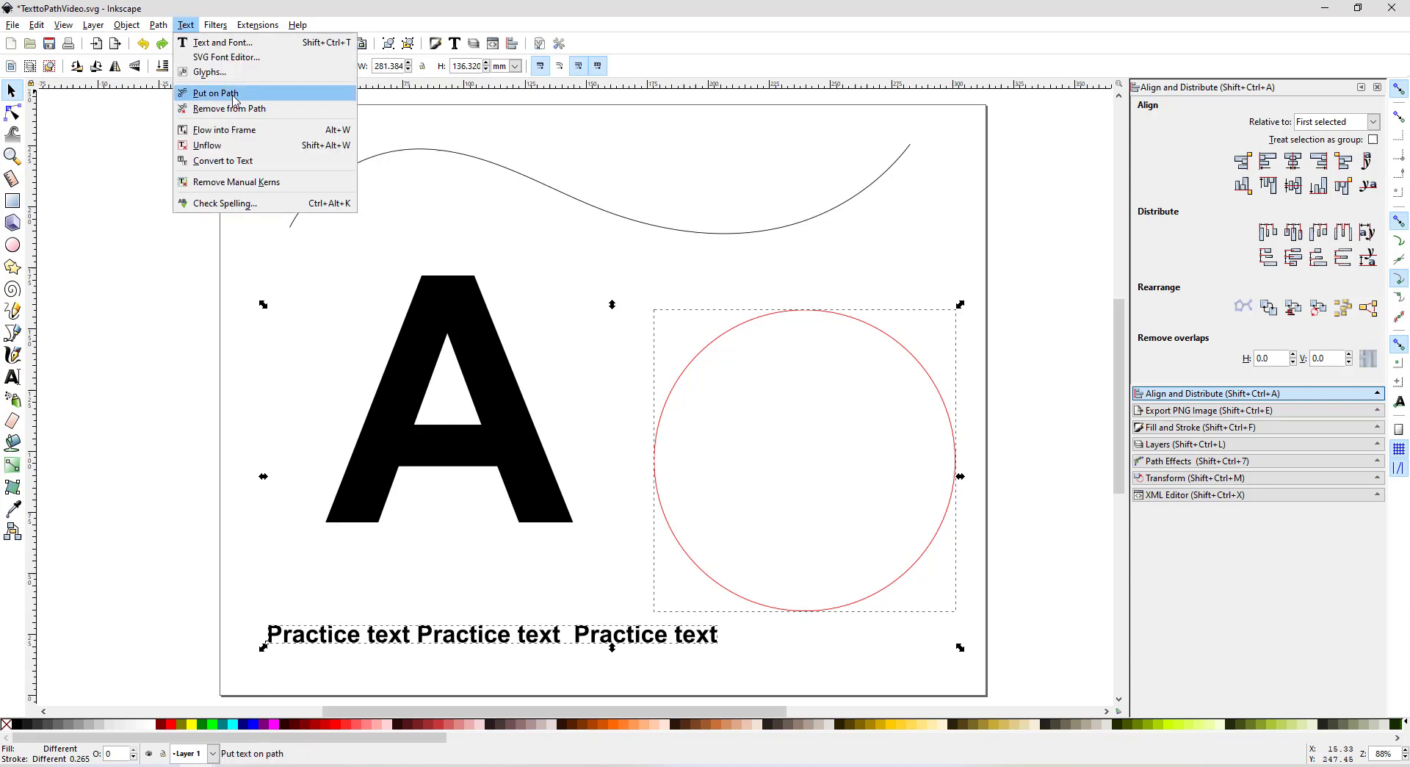
{"action": "left_click", "coordinate": [215, 93]}
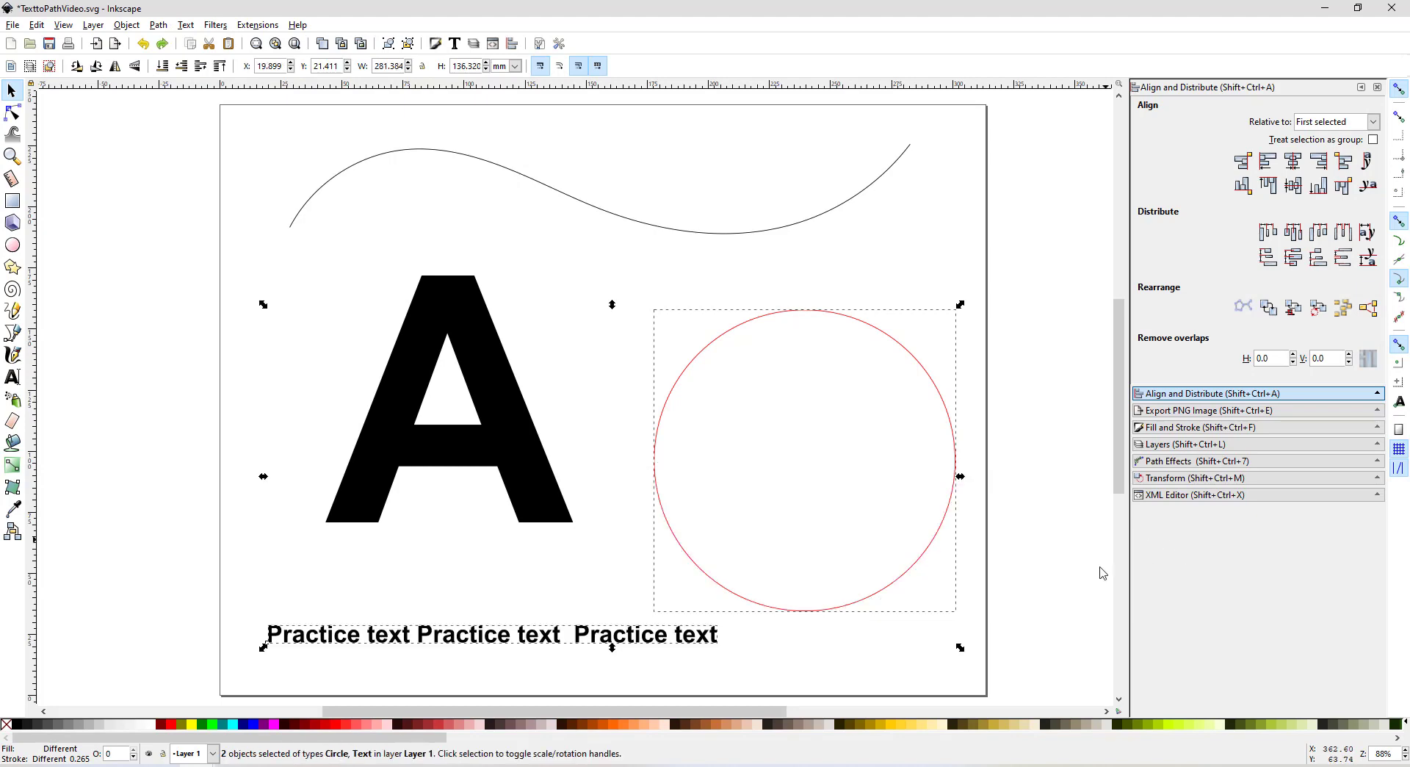
{"action": "left_click", "coordinate": [50, 372]}
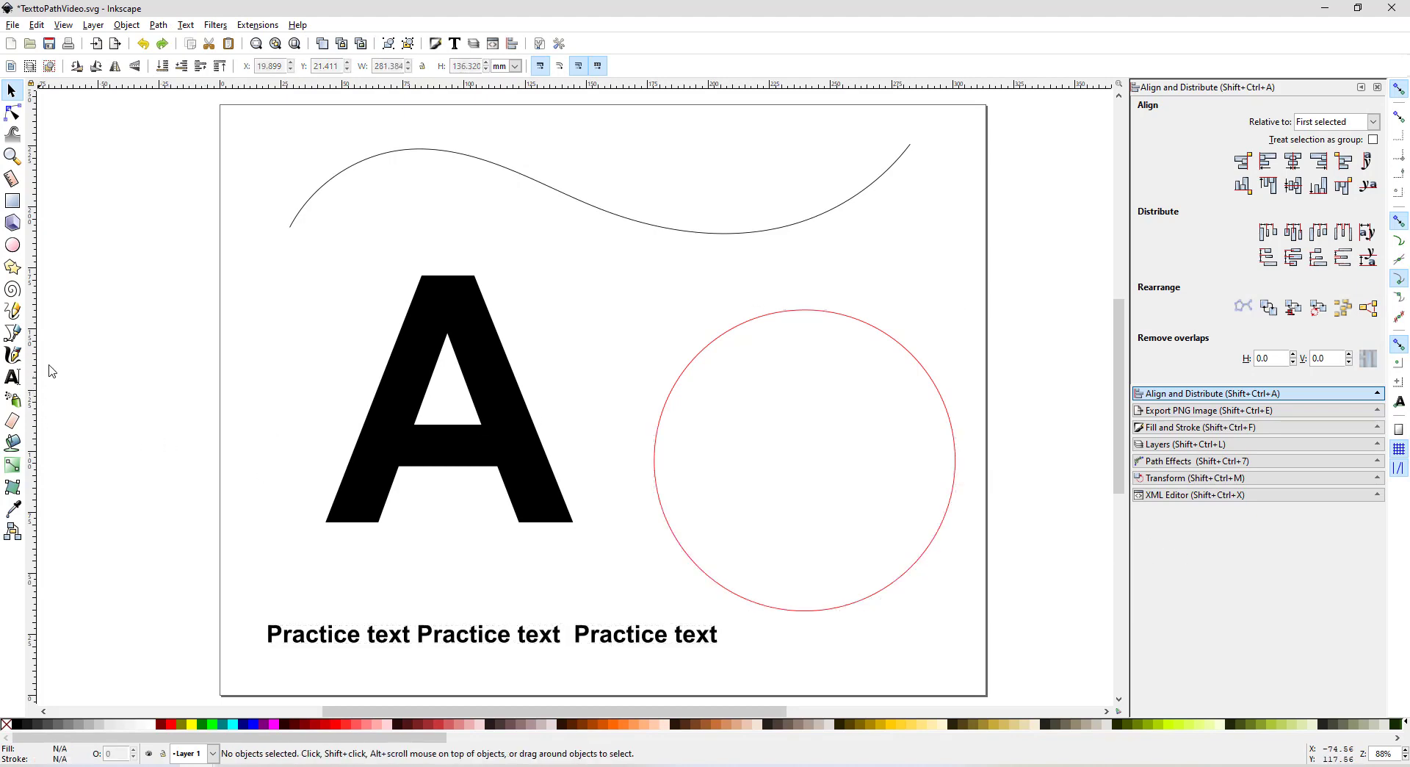
{"action": "mouse_move", "coordinate": [13, 335]}
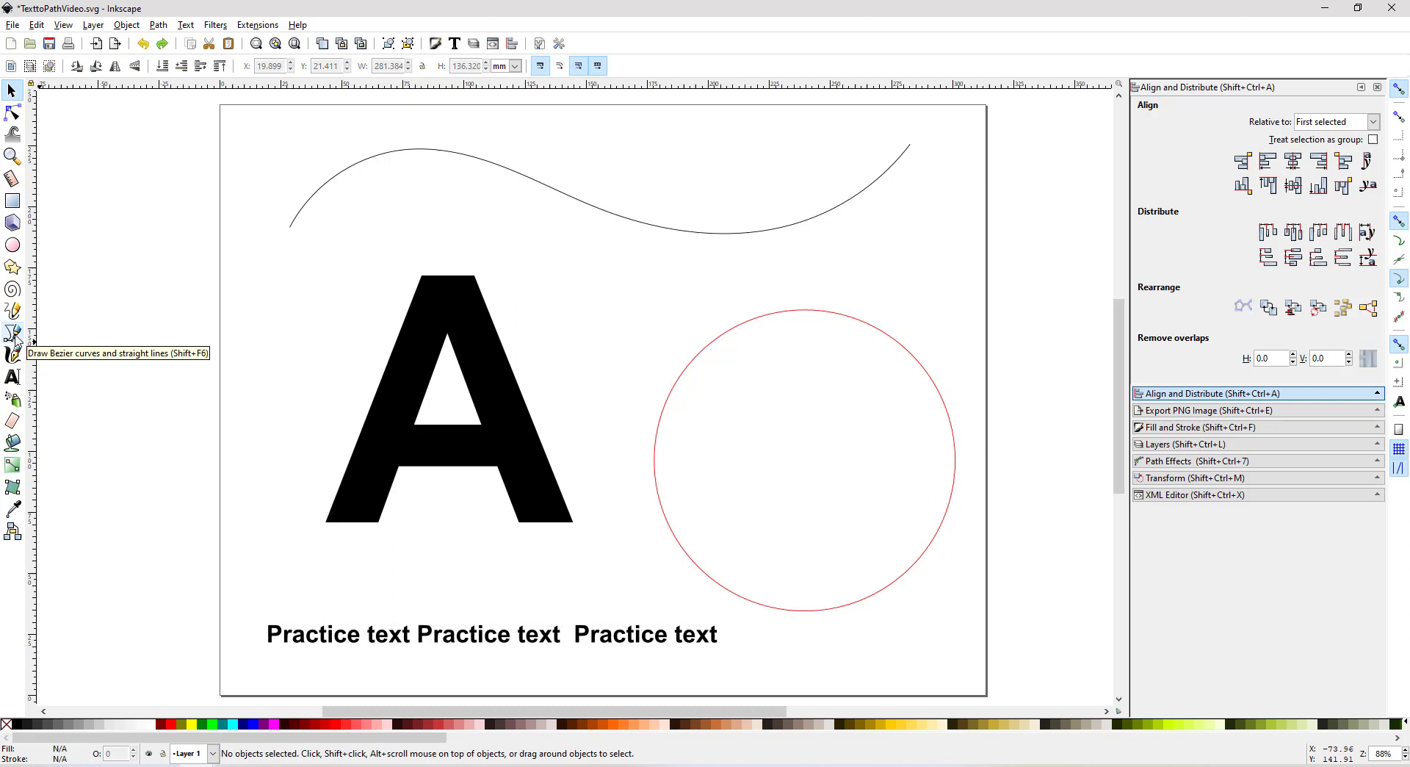
Step: Draw a horizontal and a vertical line forming a crosshair through the red circle's centre
{"action": "left_click", "coordinate": [13, 335]}
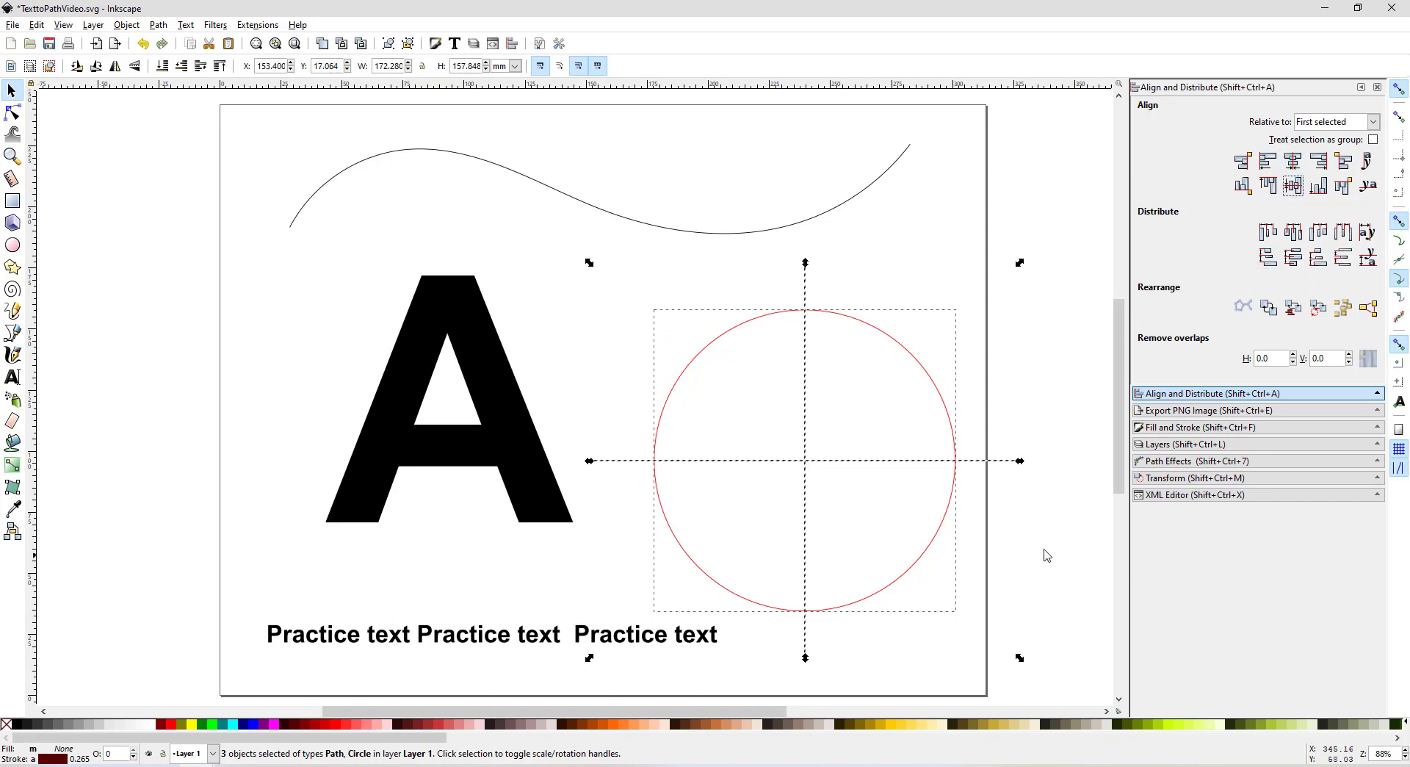
{"action": "left_click", "coordinate": [800, 463]}
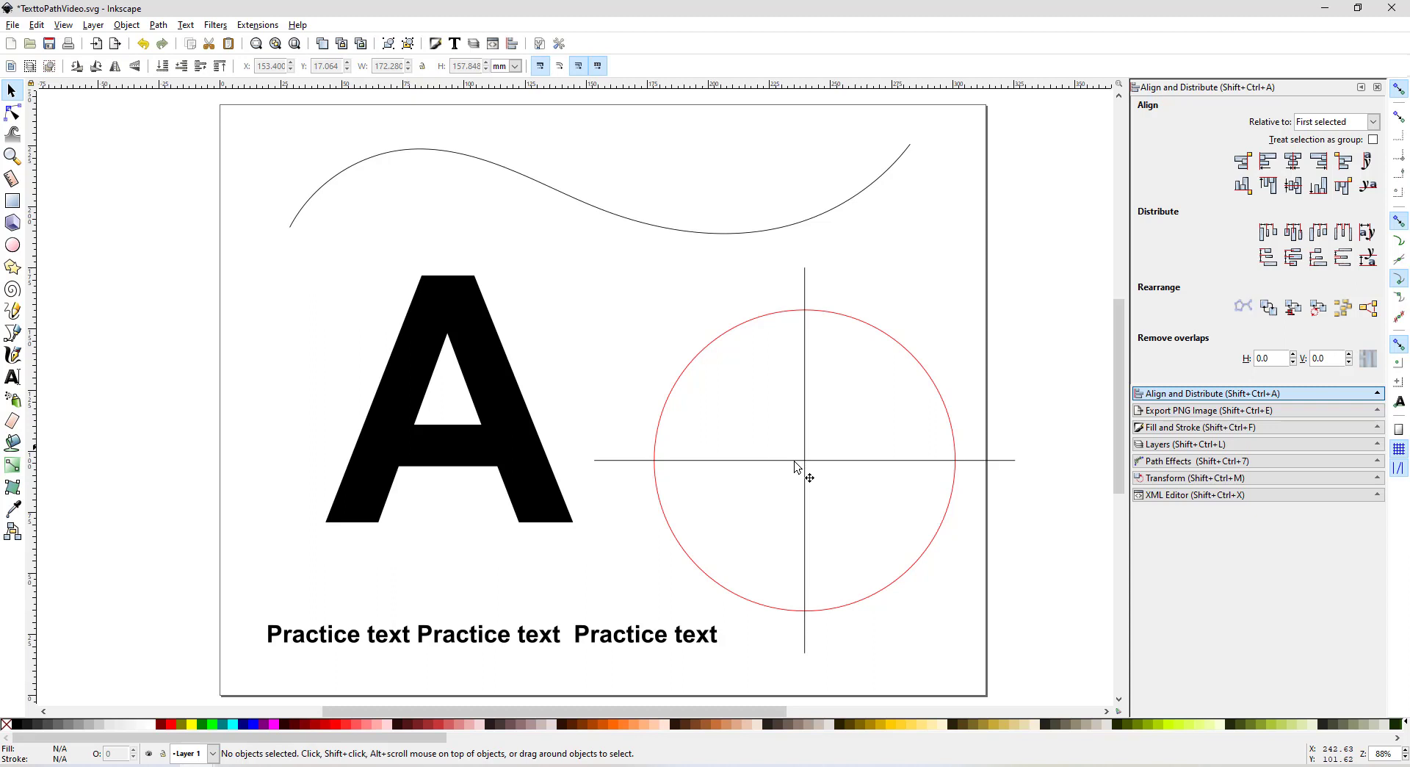
{"action": "mouse_move", "coordinate": [636, 649]}
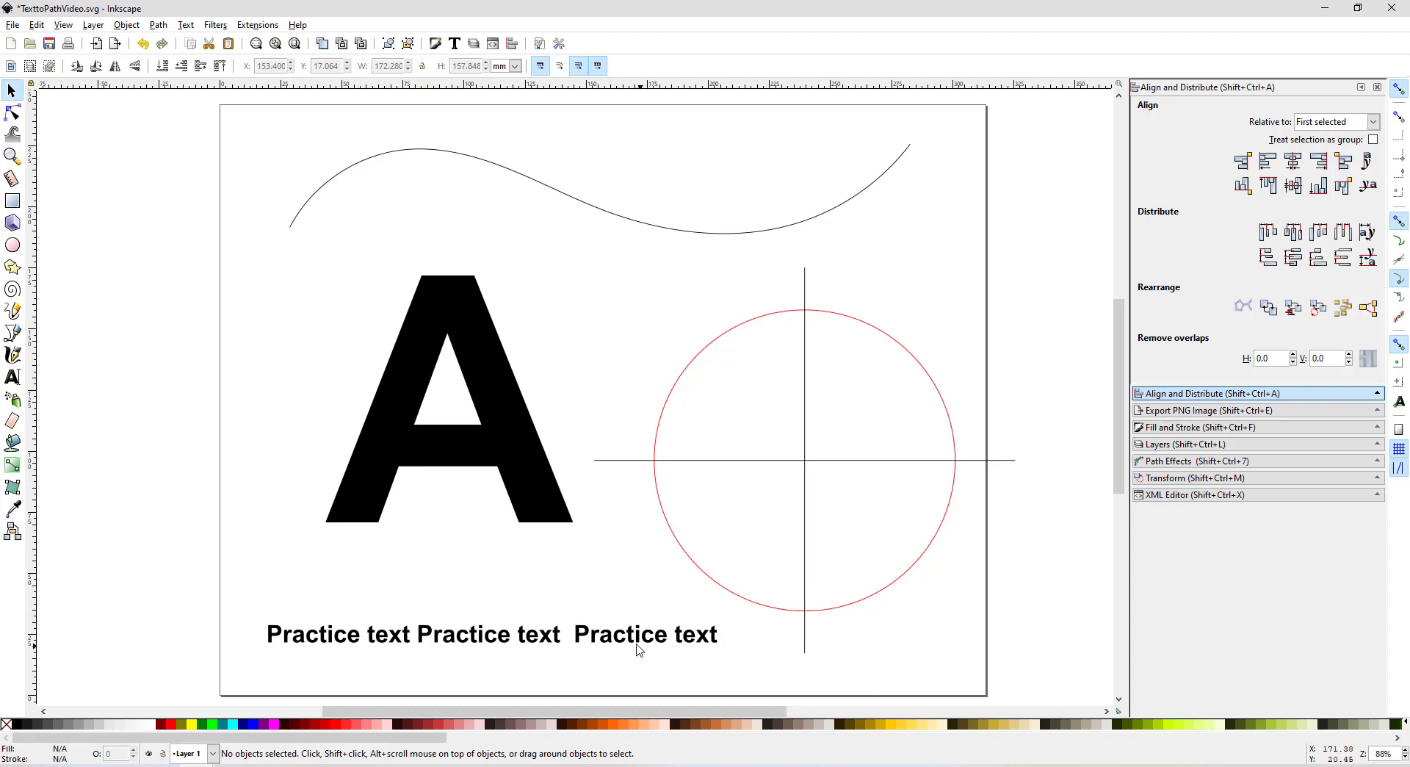
Step: Put the practice text on the red circle's outline and rotate it toward the top arc
{"action": "left_click", "coordinate": [491, 632]}
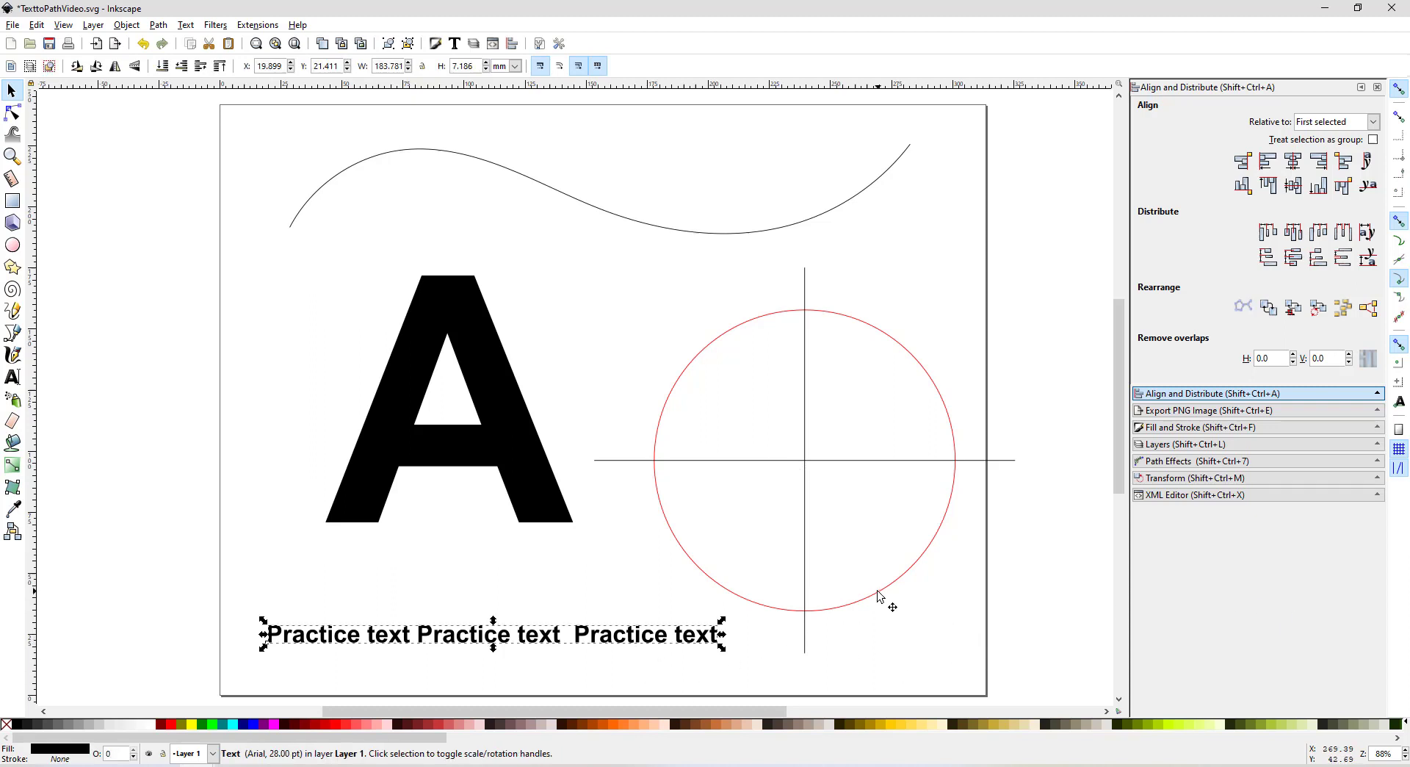
{"action": "left_click", "coordinate": [185, 25]}
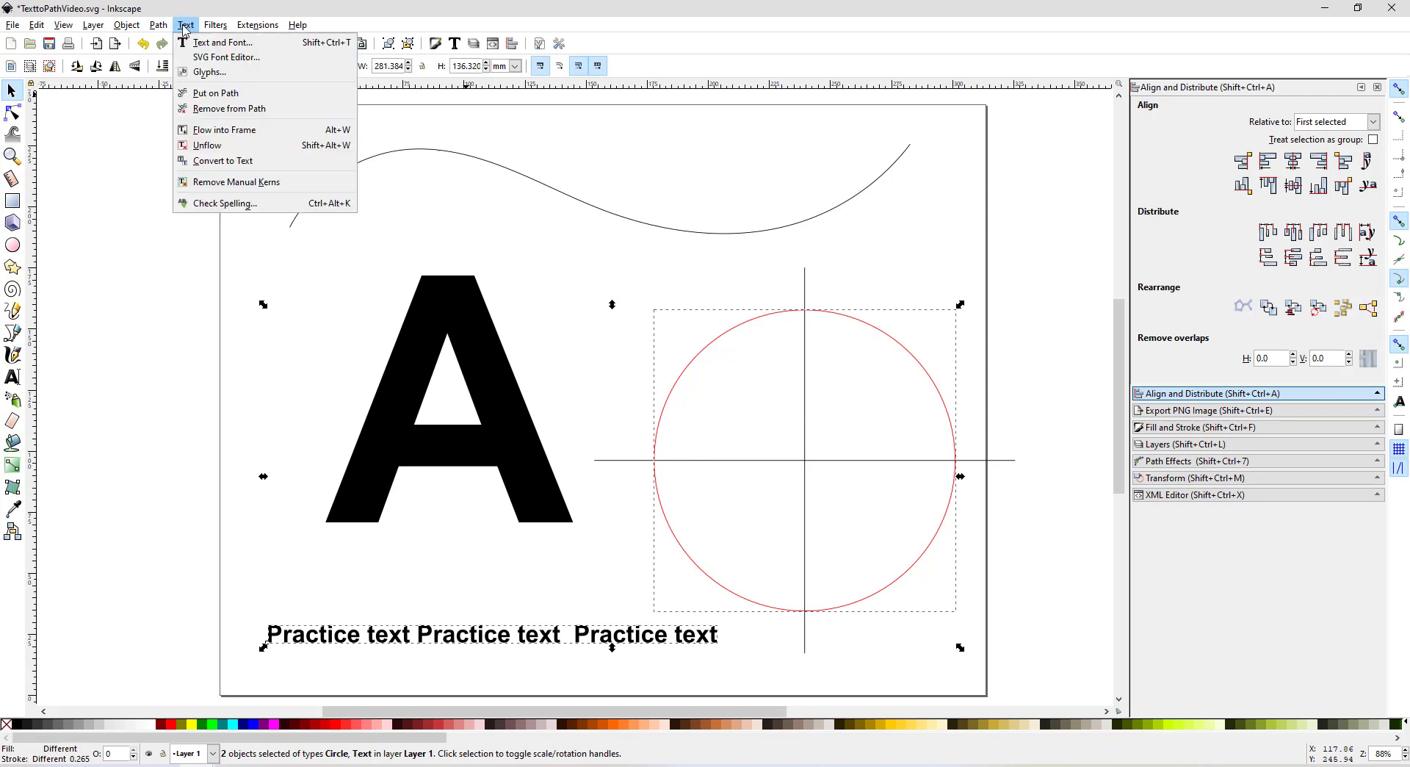
{"action": "left_click", "coordinate": [214, 92]}
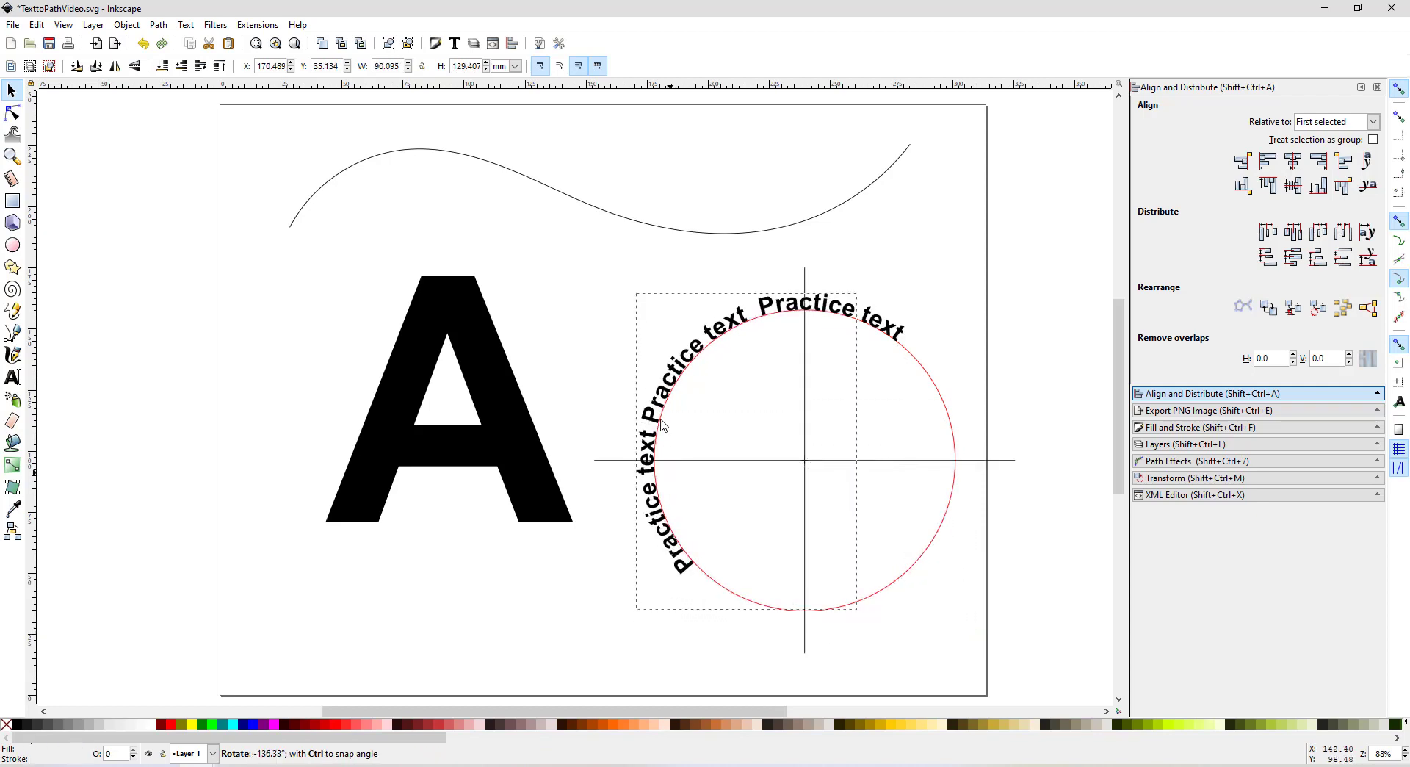
{"action": "left_click_drag", "start_coordinate": [663, 424], "coordinate": [636, 358]}
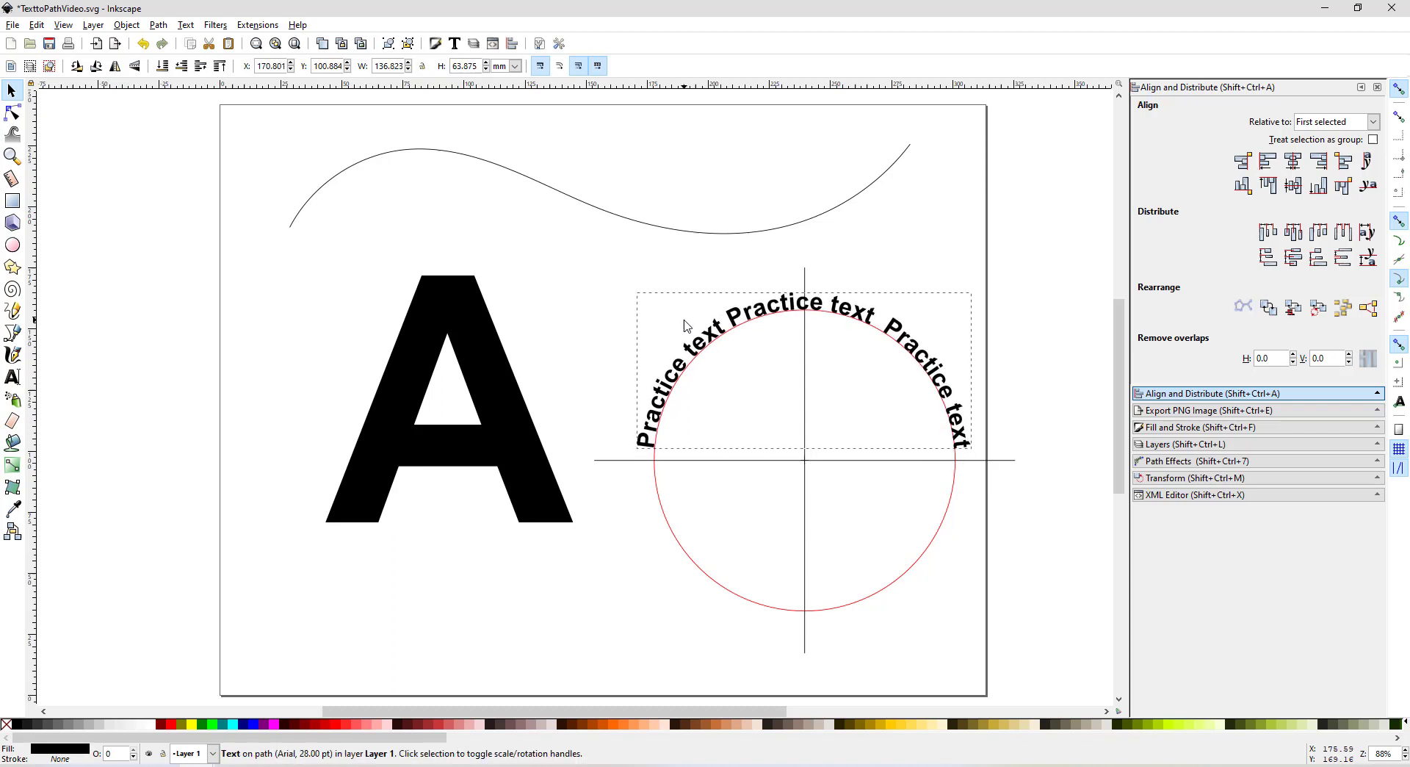
Step: Centre the arched text over the circle's top half, then select the circle beneath it
{"action": "left_click_drag", "start_coordinate": [804, 301], "coordinate": [803, 299]}
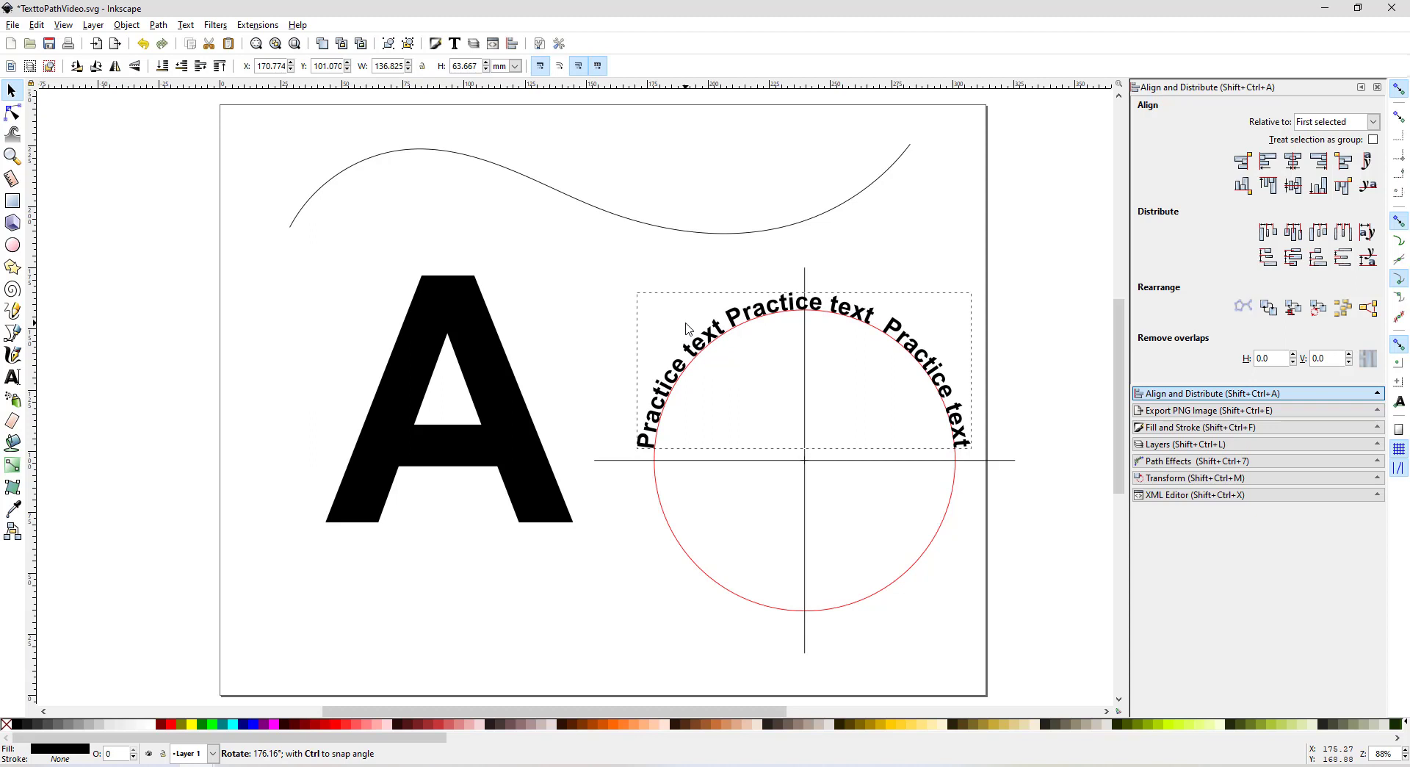
{"action": "left_click", "coordinate": [803, 368]}
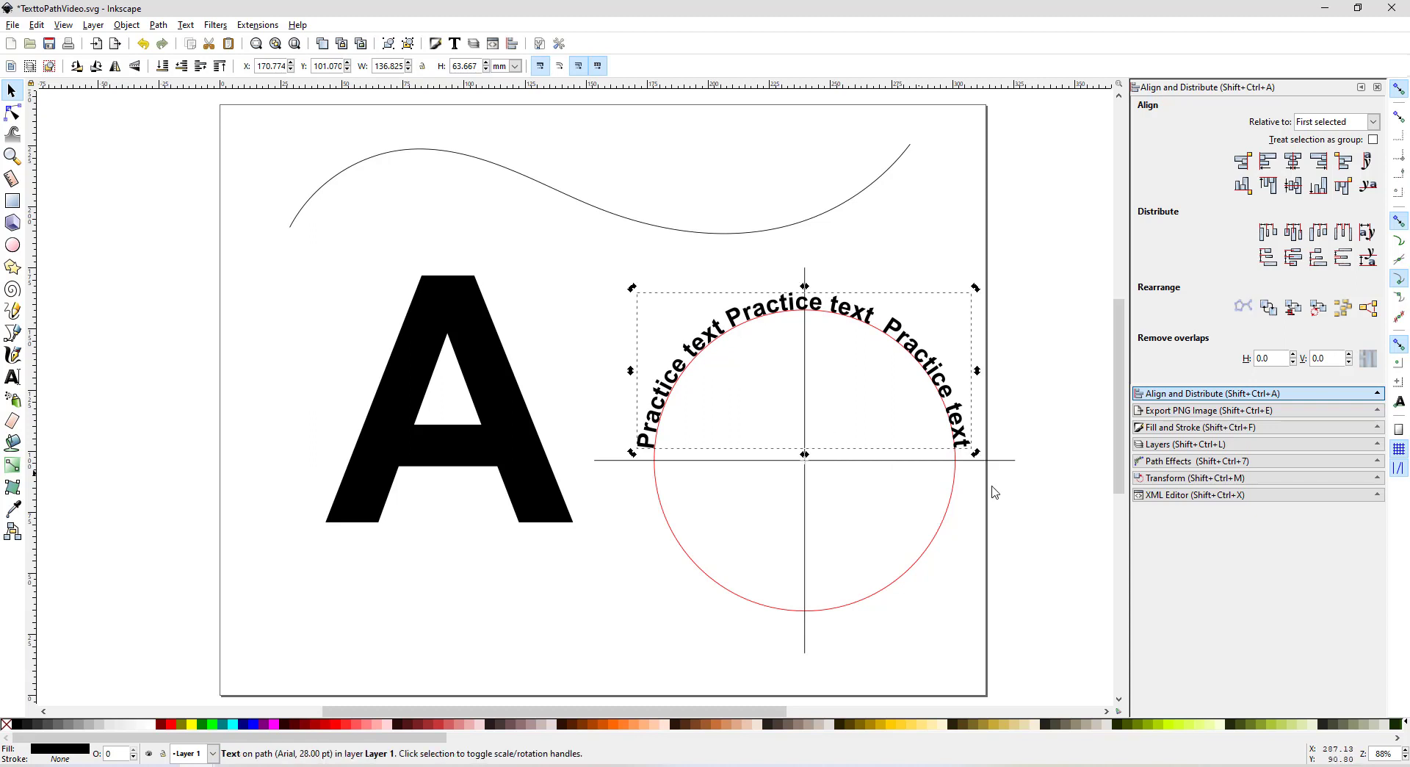
{"action": "mouse_move", "coordinate": [610, 483]}
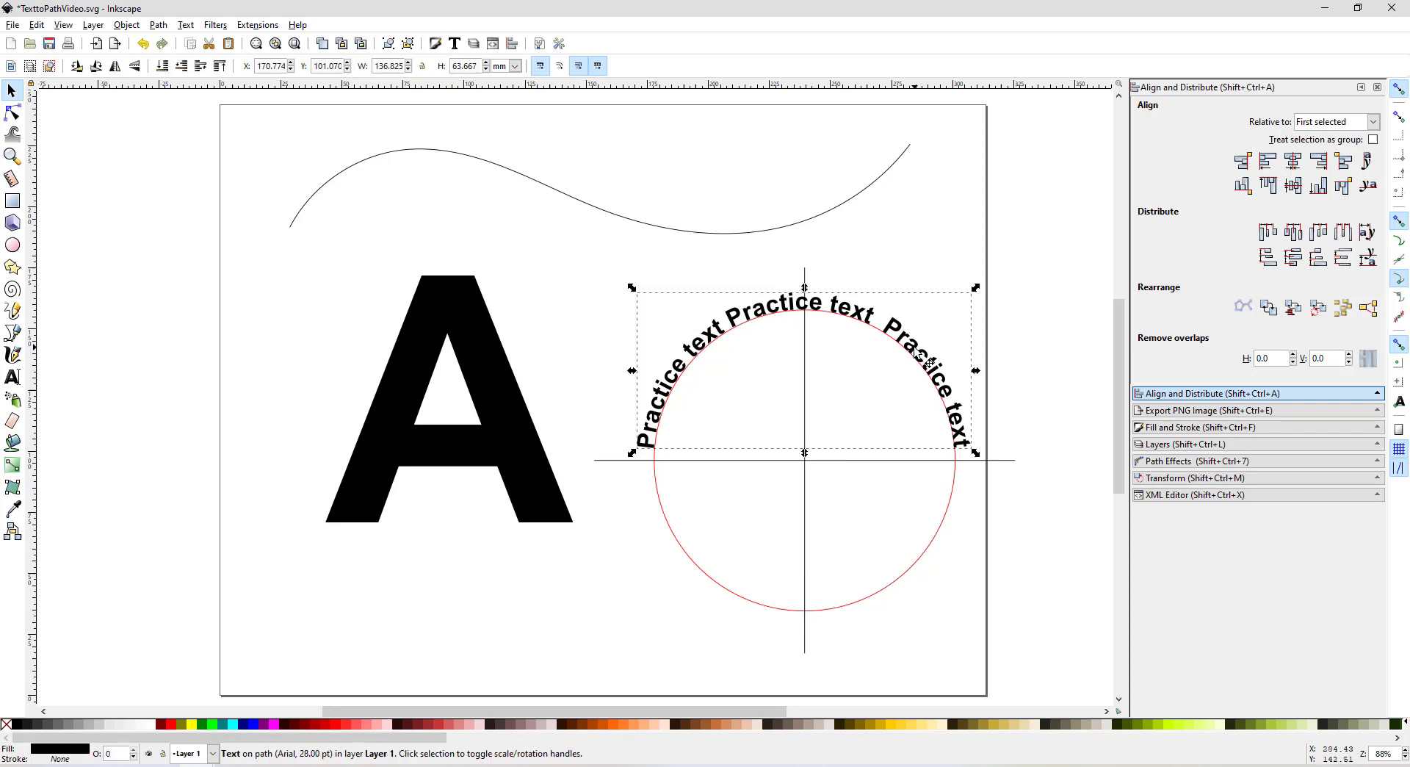
{"action": "mouse_move", "coordinate": [803, 288]}
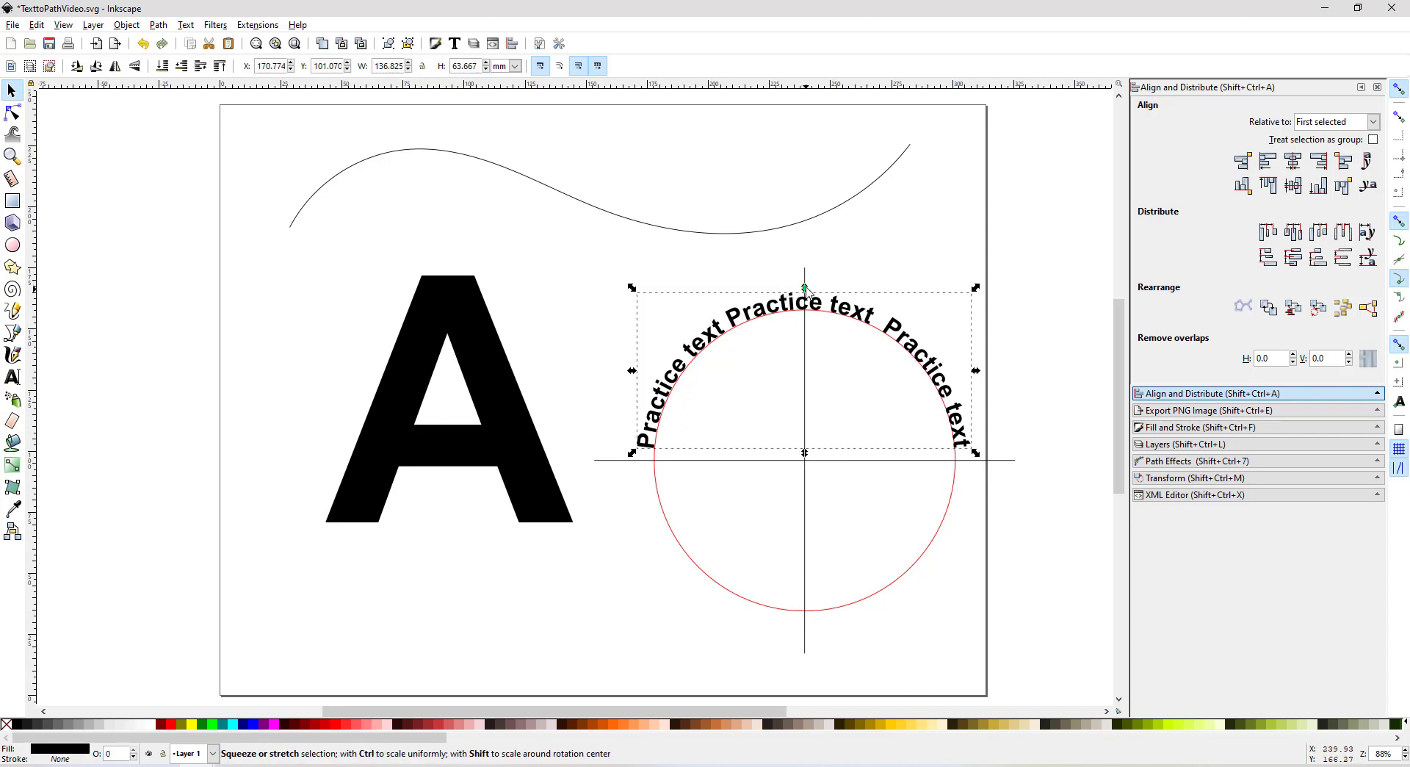
{"action": "mouse_move", "coordinate": [815, 318]}
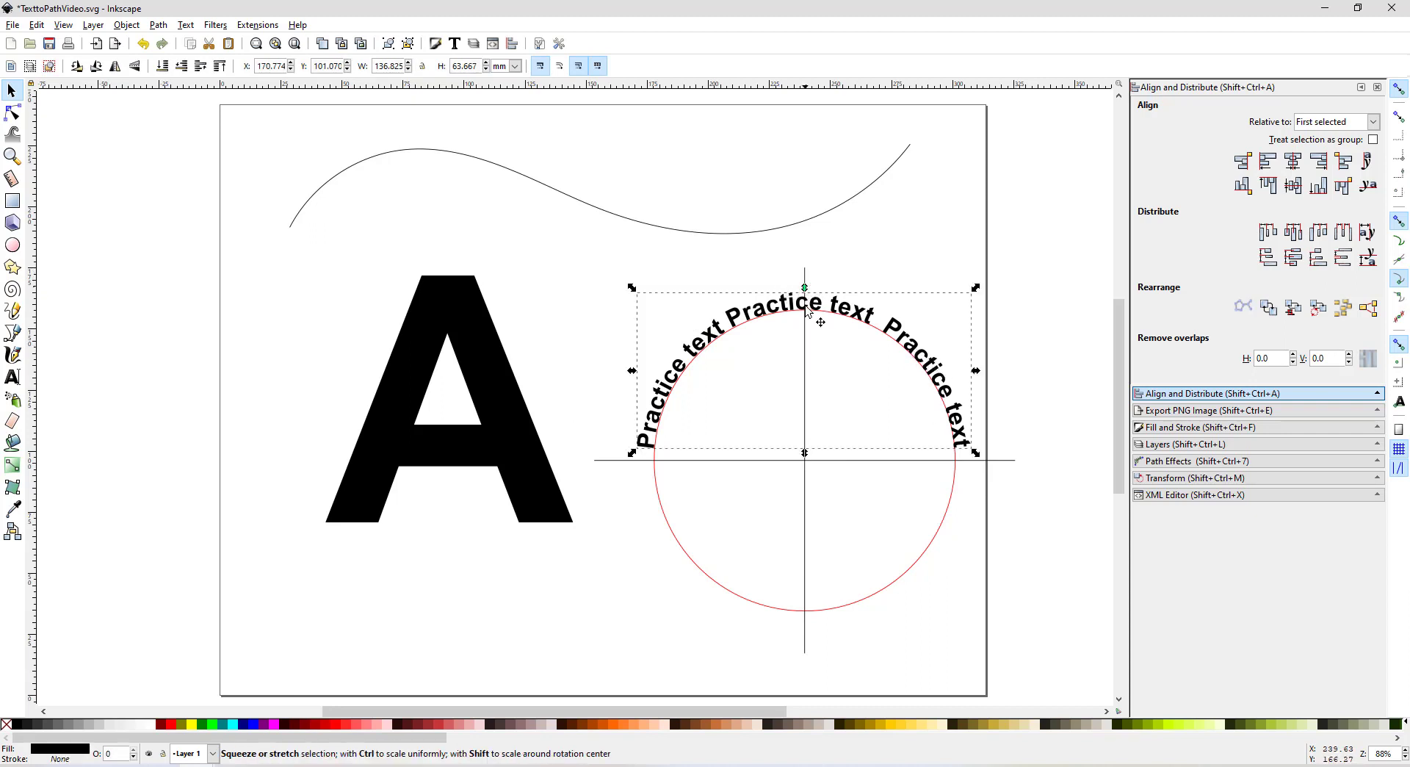
{"action": "left_click", "coordinate": [940, 554]}
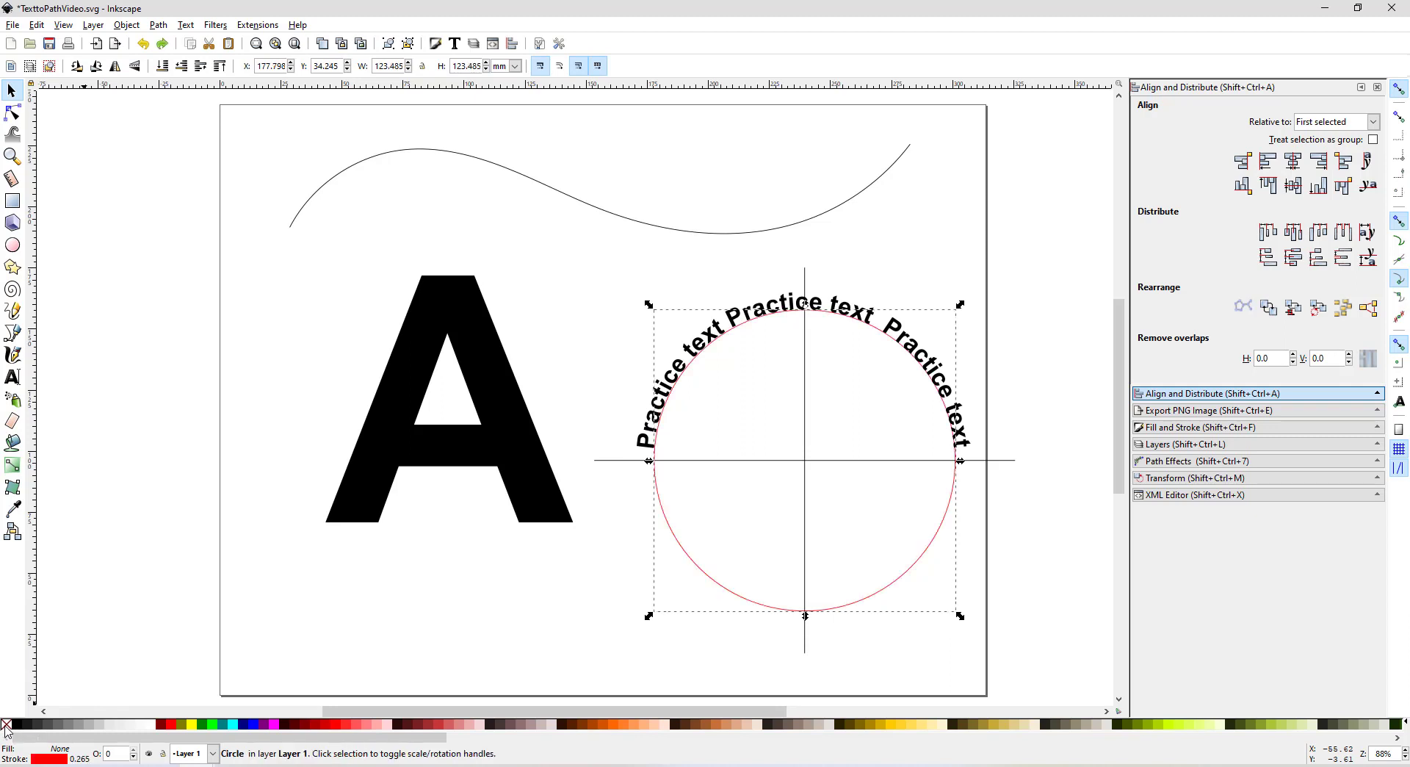
{"action": "mouse_move", "coordinate": [899, 336]}
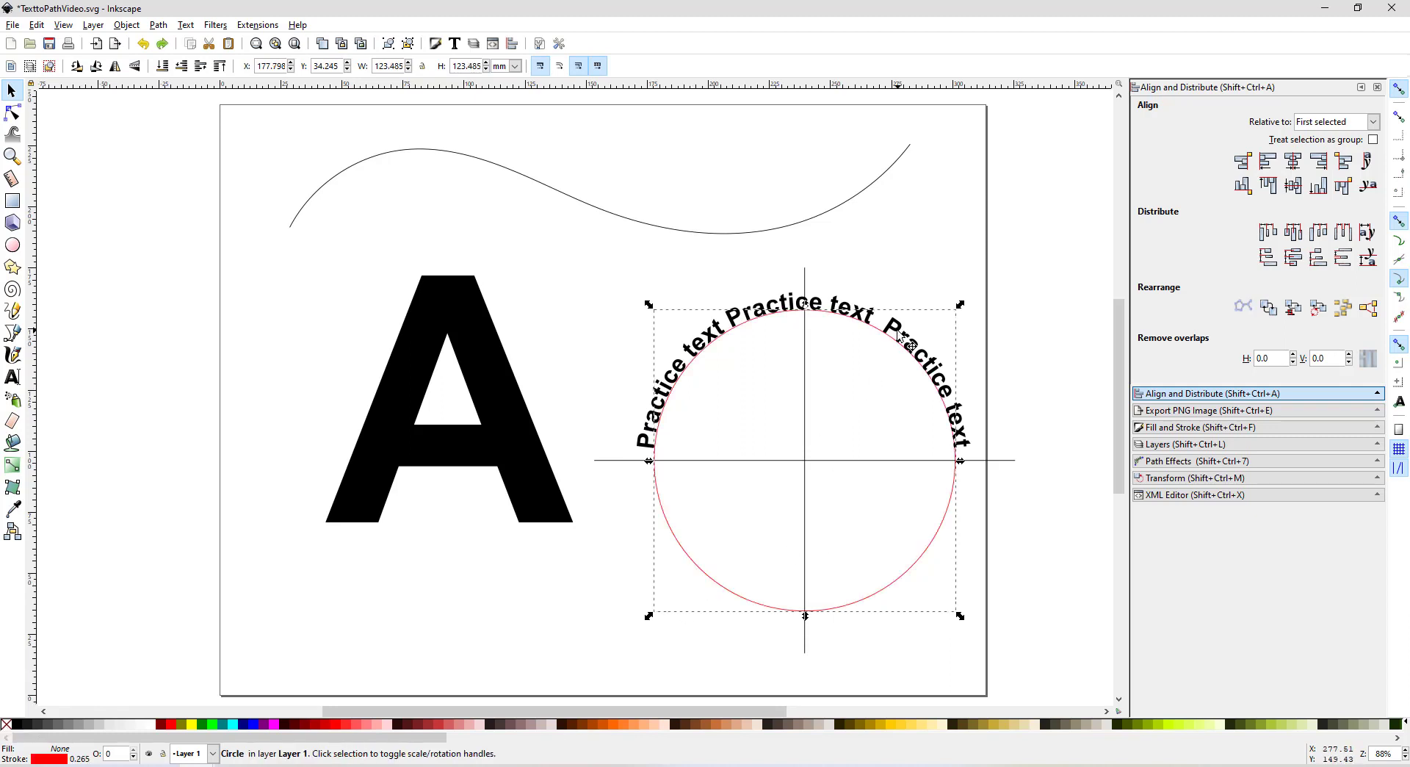
{"action": "mouse_move", "coordinate": [939, 617]}
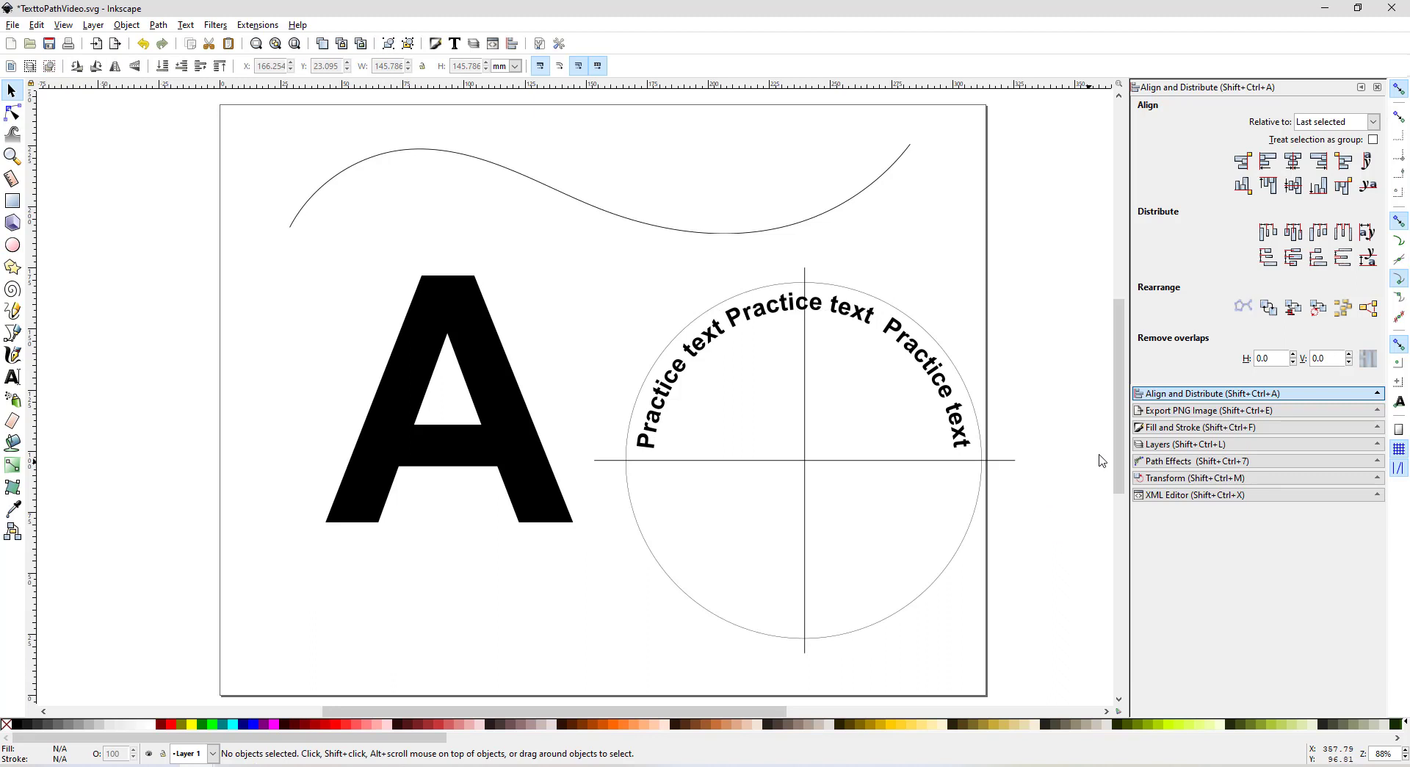
{"action": "mouse_move", "coordinate": [800, 331]}
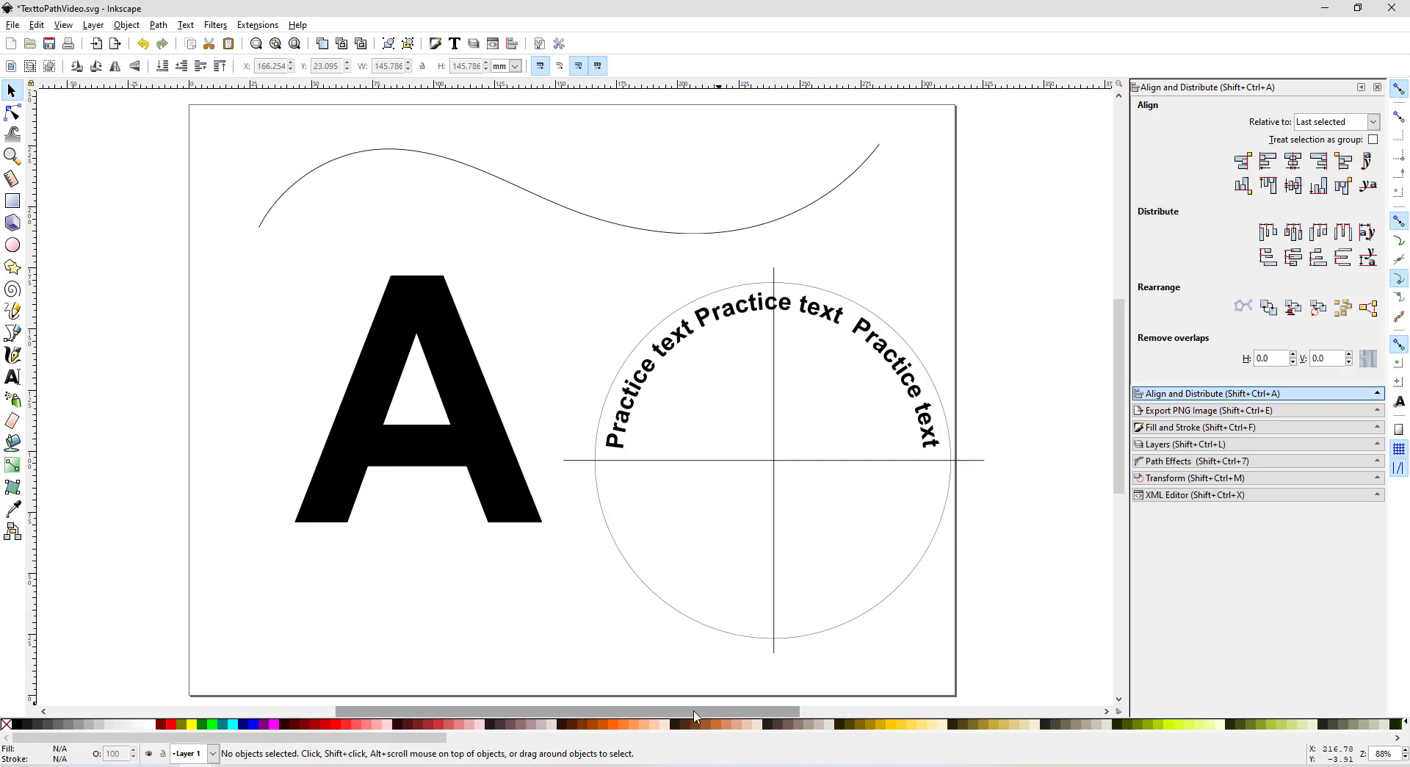
Step: Convert the letter A to a path with Object to Path and start a practice text line below
{"action": "left_click", "coordinate": [418, 398]}
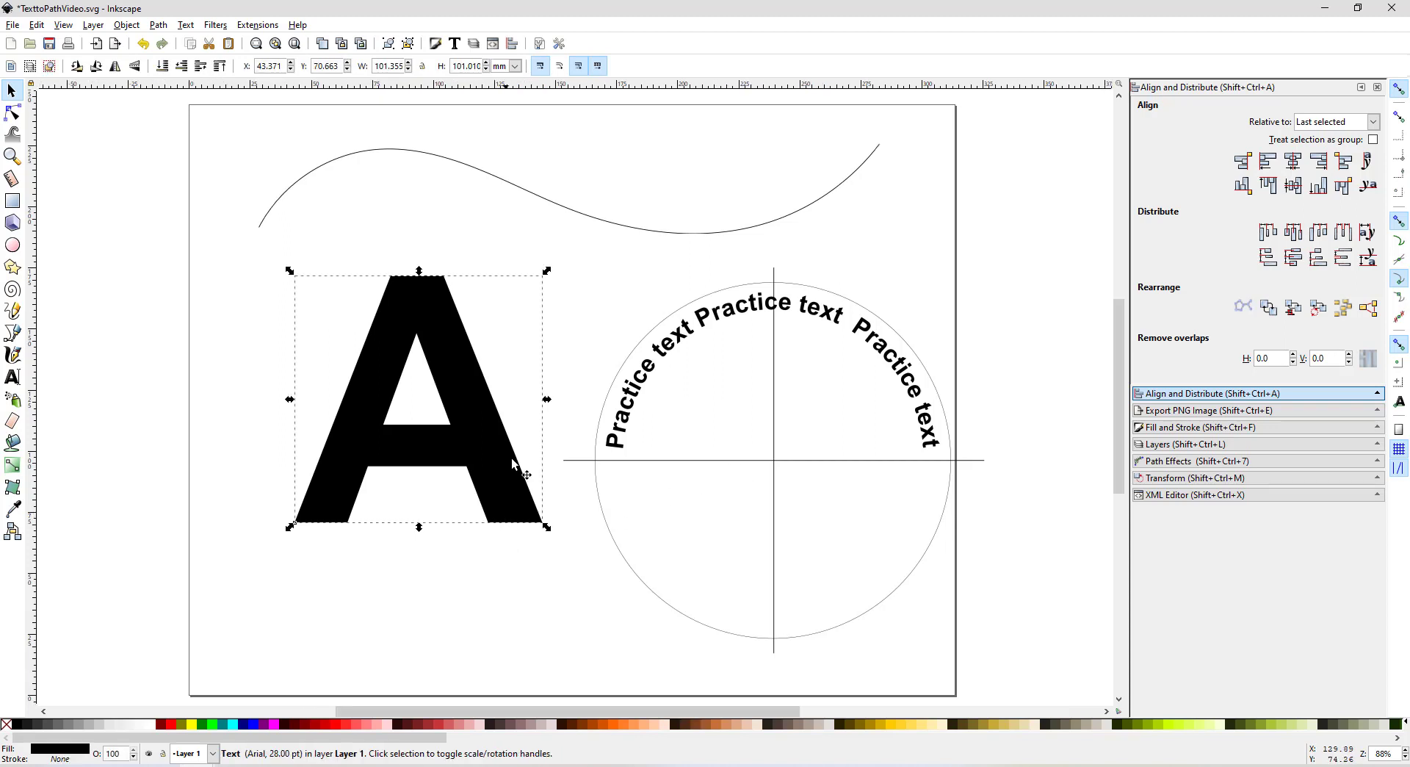
{"action": "mouse_move", "coordinate": [170, 30]}
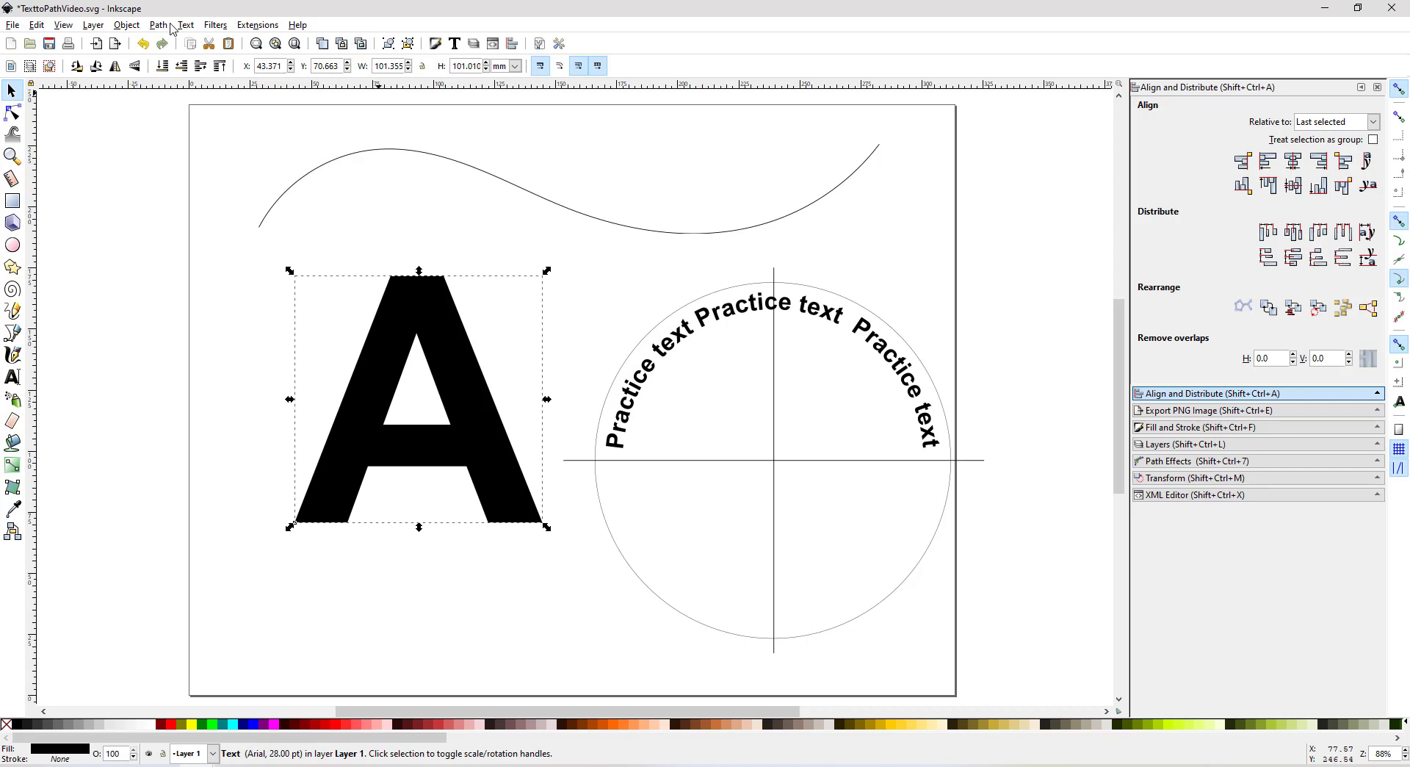
{"action": "left_click", "coordinate": [157, 25]}
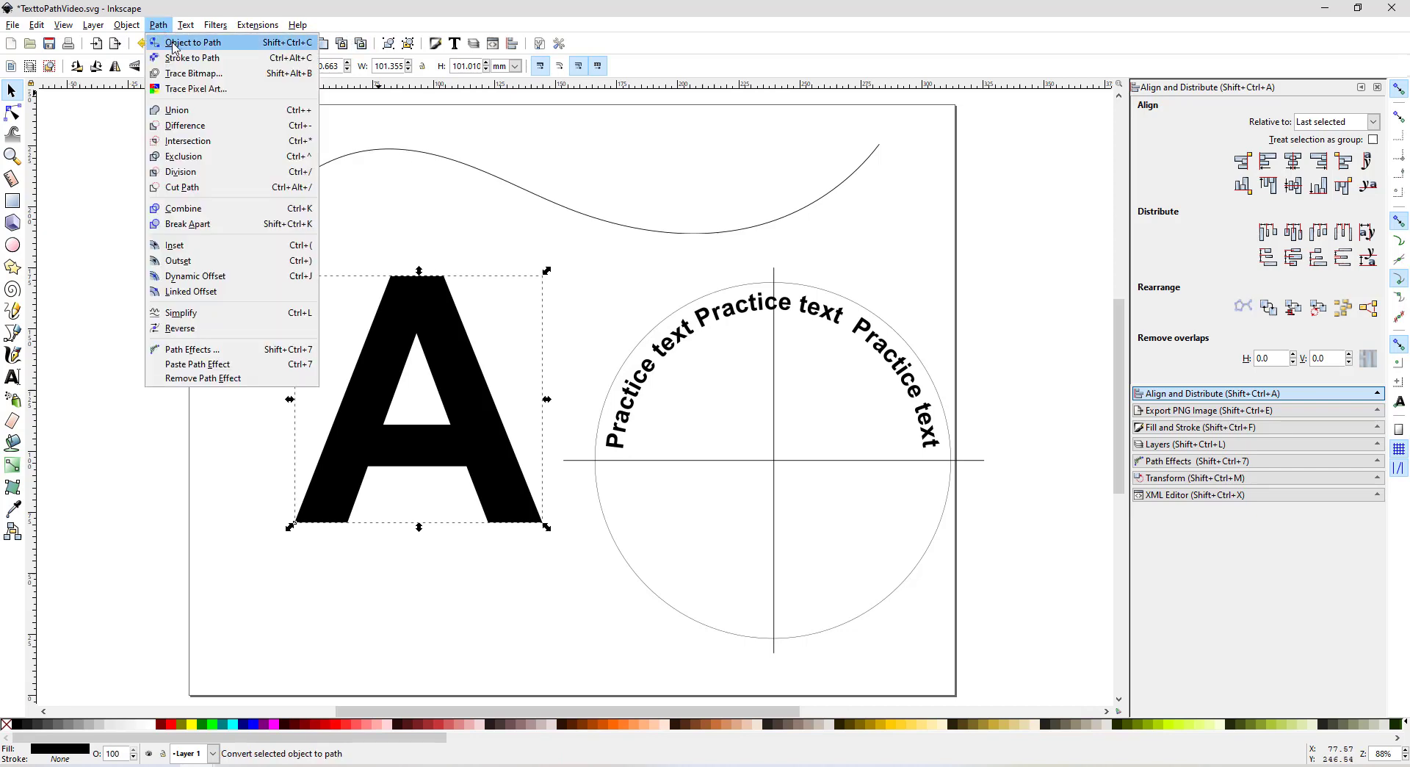
{"action": "left_click", "coordinate": [194, 41]}
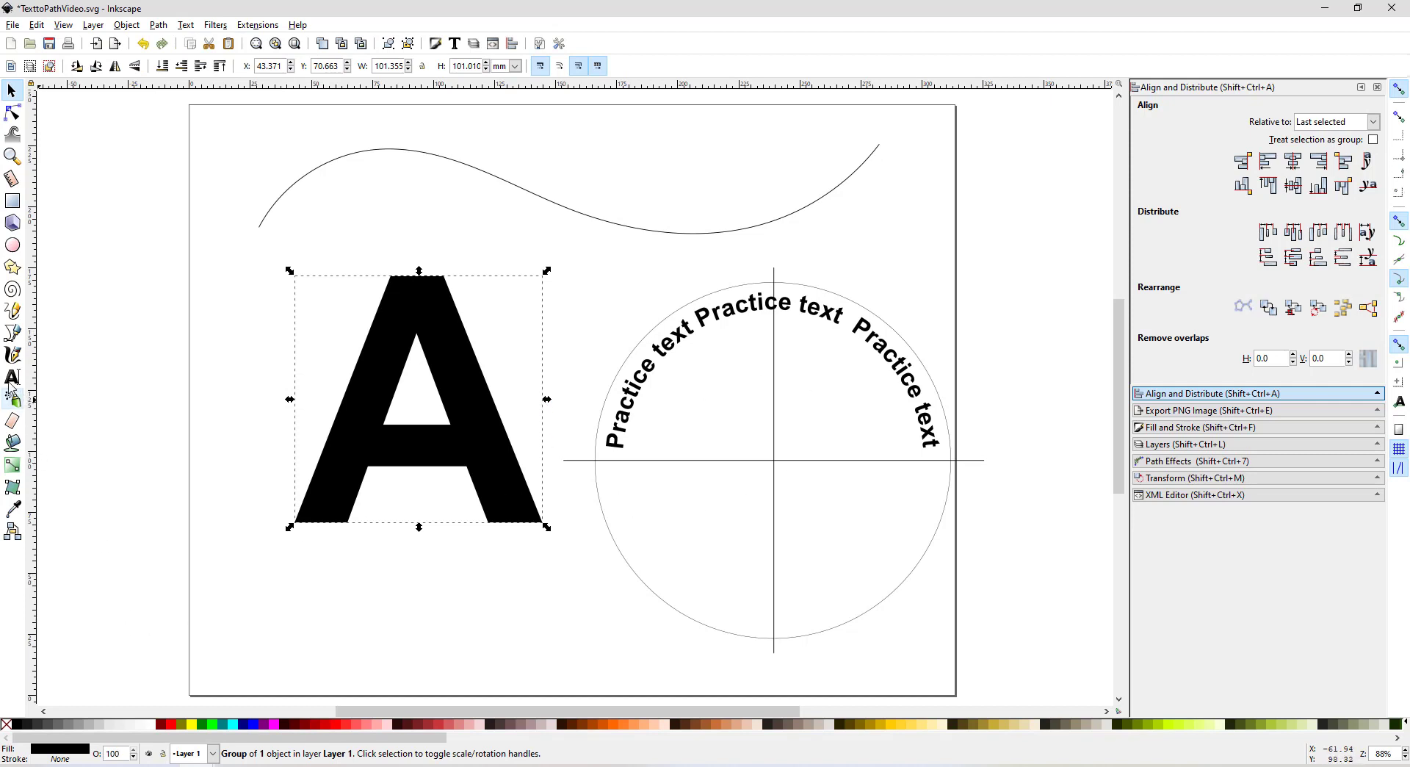
{"action": "left_click", "coordinate": [13, 375]}
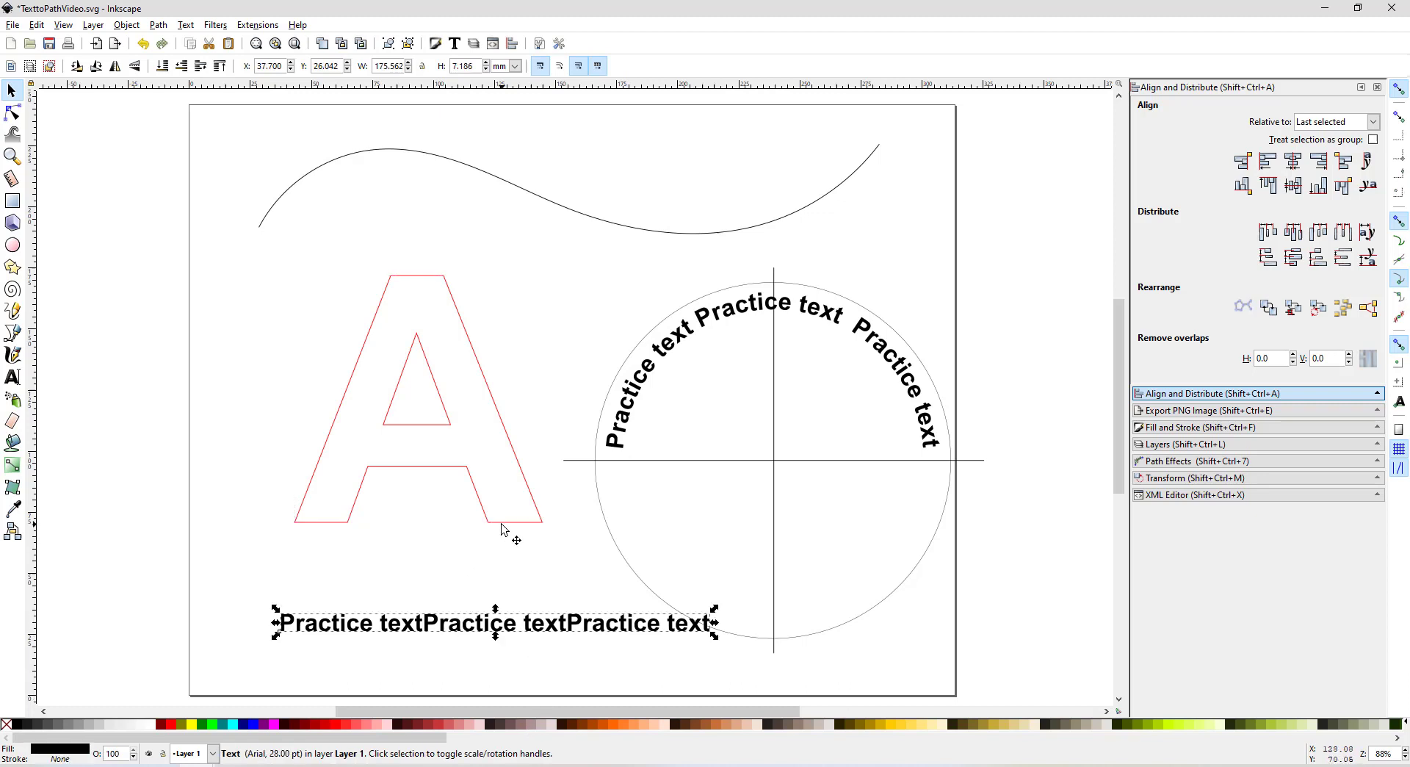
Step: Attach the practice text to the A outline, picking the A path itself with the Node tool
{"action": "left_click", "coordinate": [419, 399]}
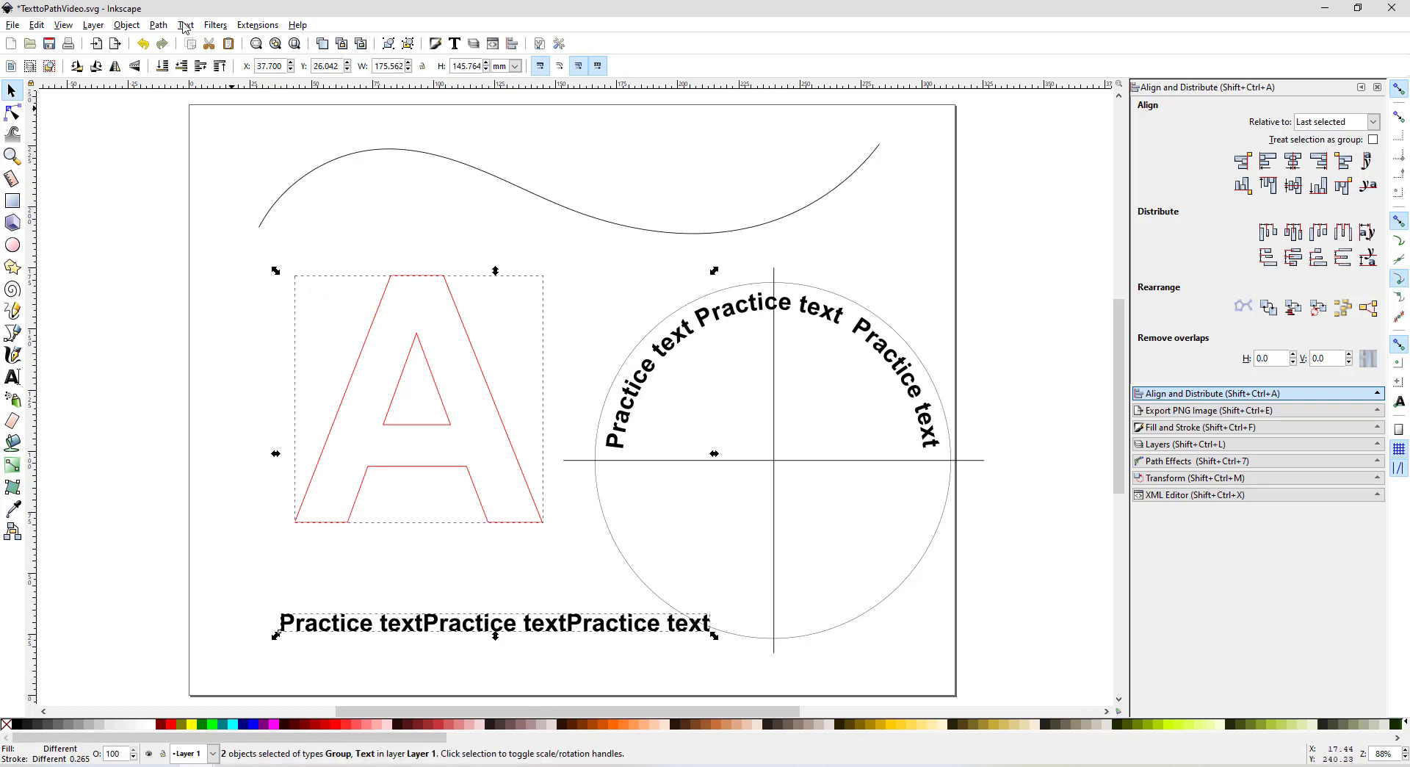
{"action": "left_click", "coordinate": [185, 25]}
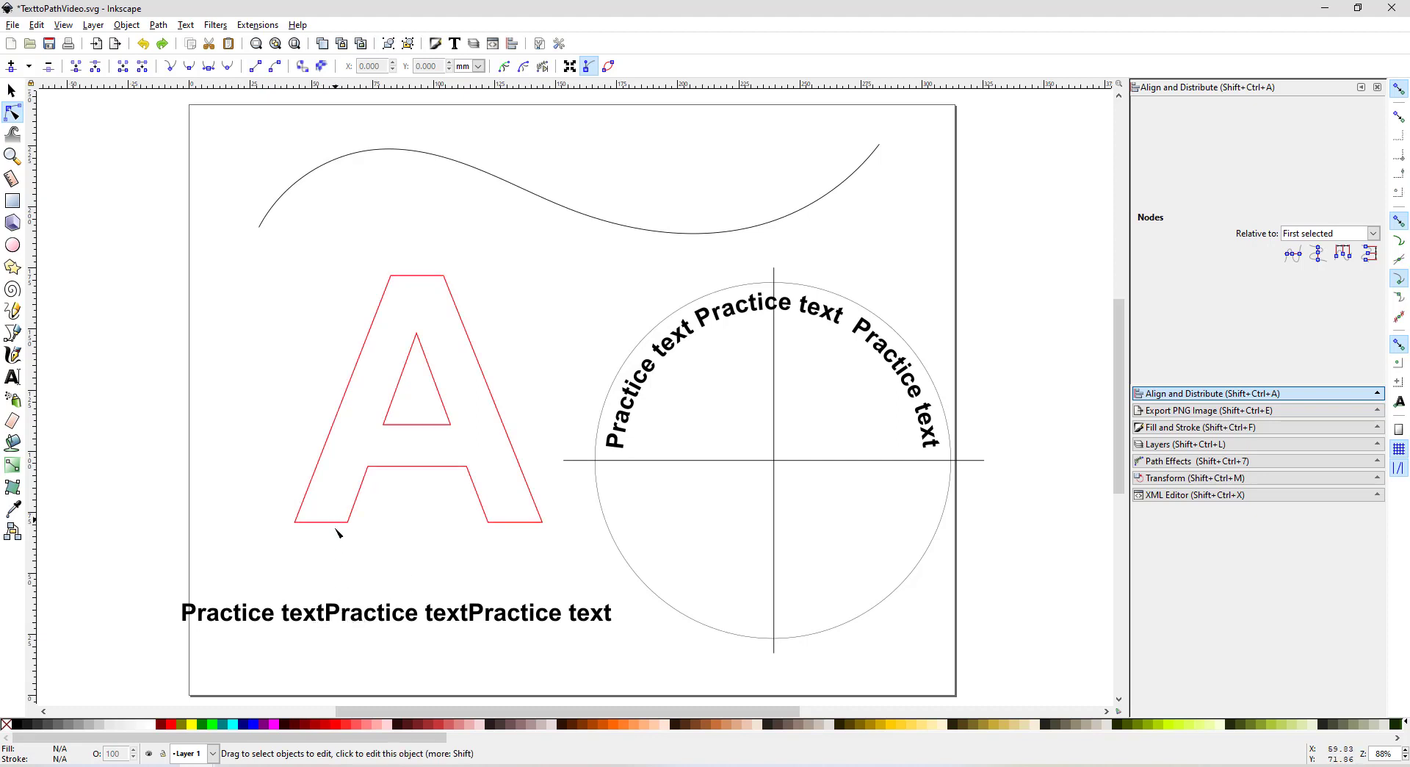
{"action": "mouse_move", "coordinate": [170, 217]}
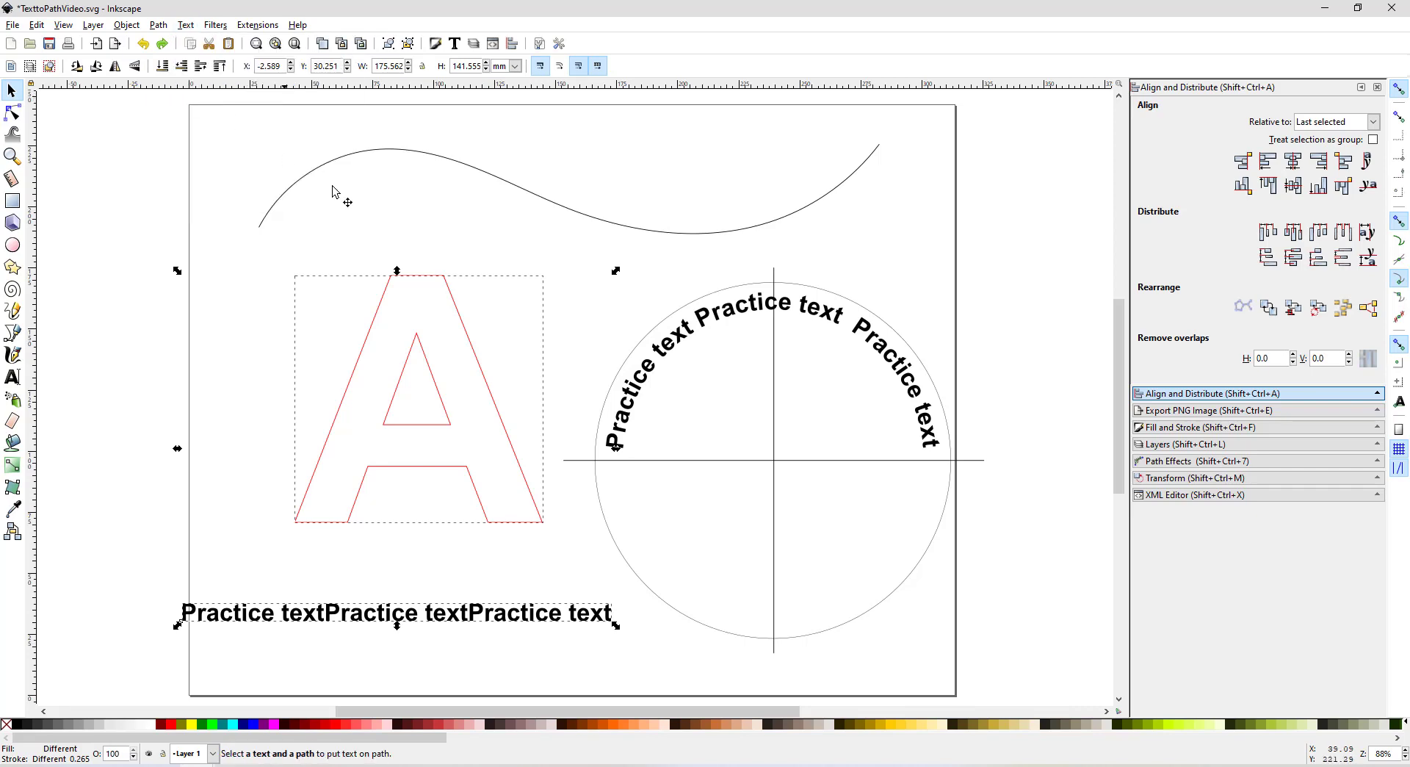
{"action": "left_click", "coordinate": [68, 143]}
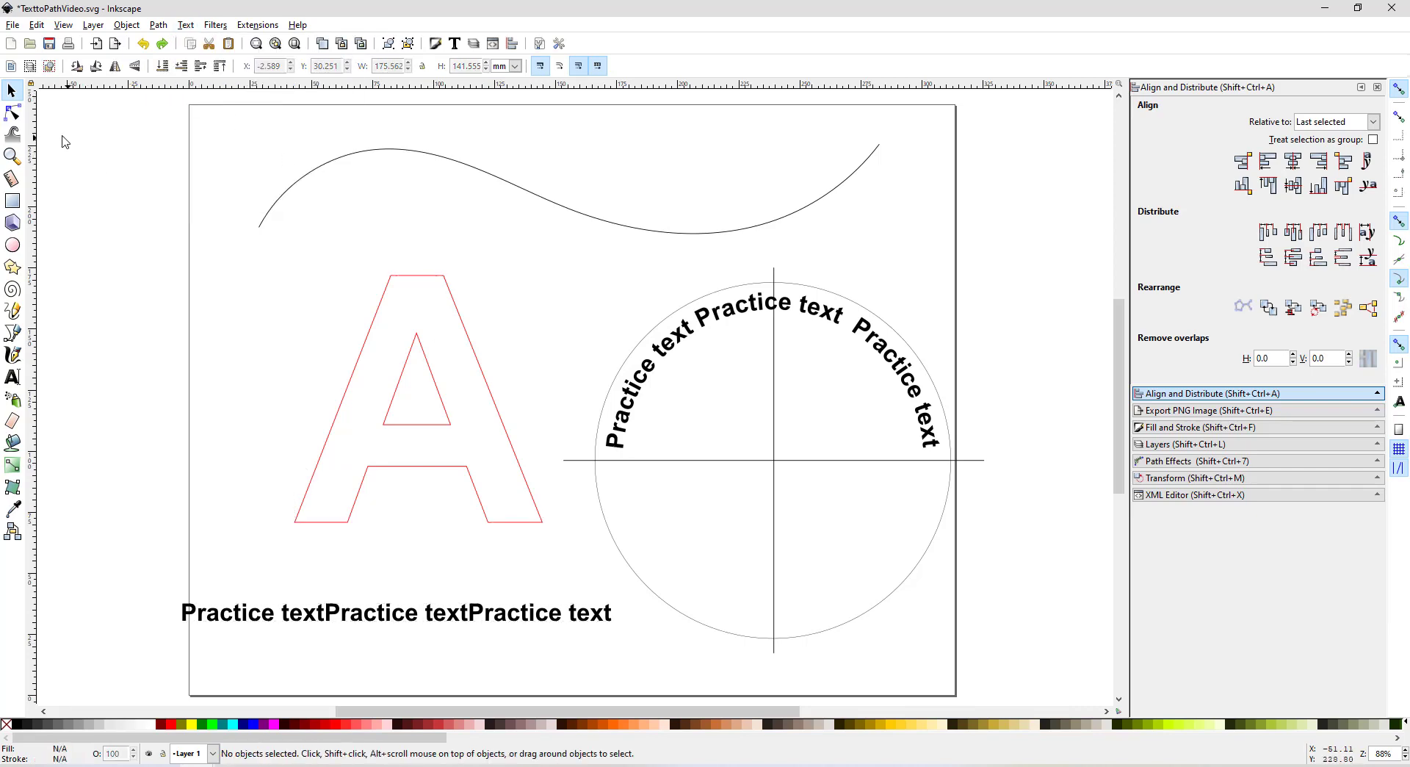
{"action": "left_click", "coordinate": [13, 111]}
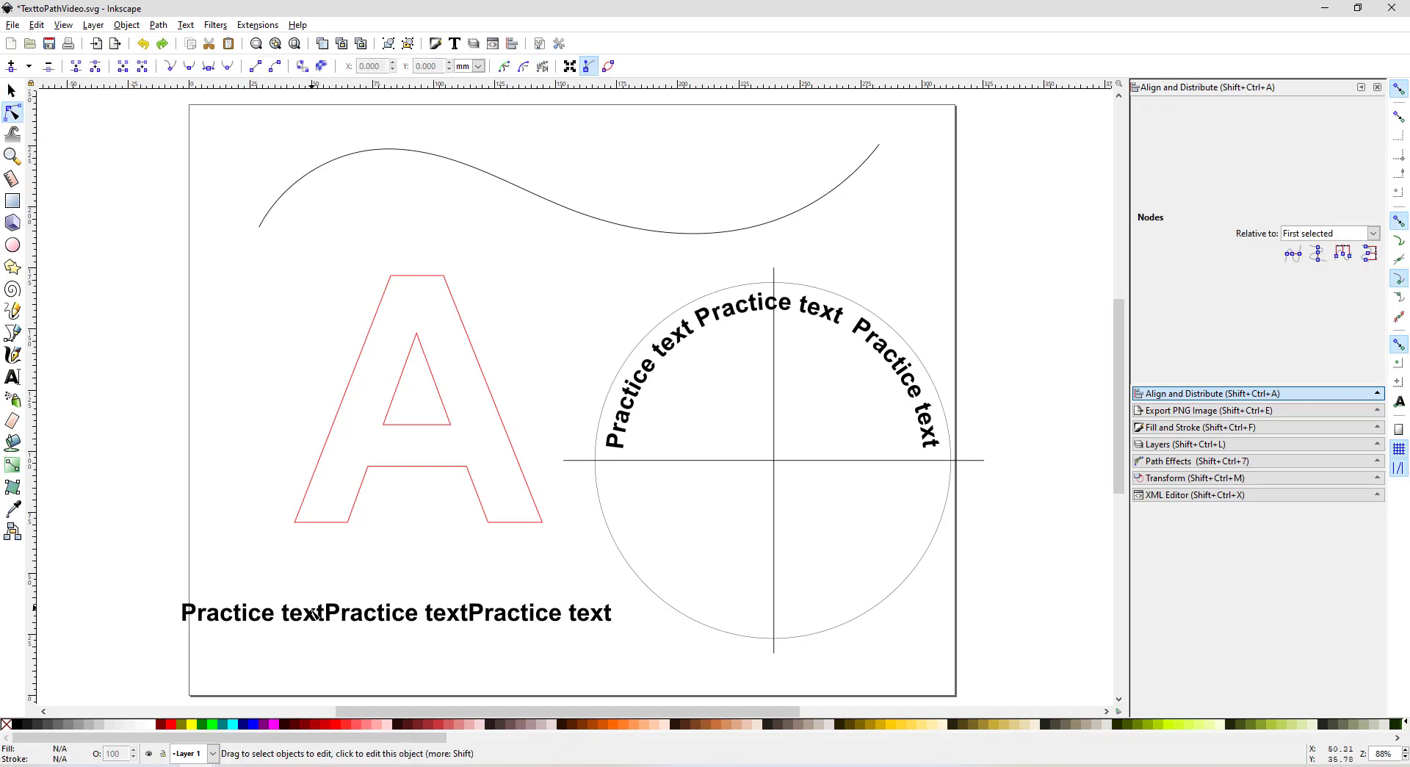
{"action": "left_click", "coordinate": [315, 614]}
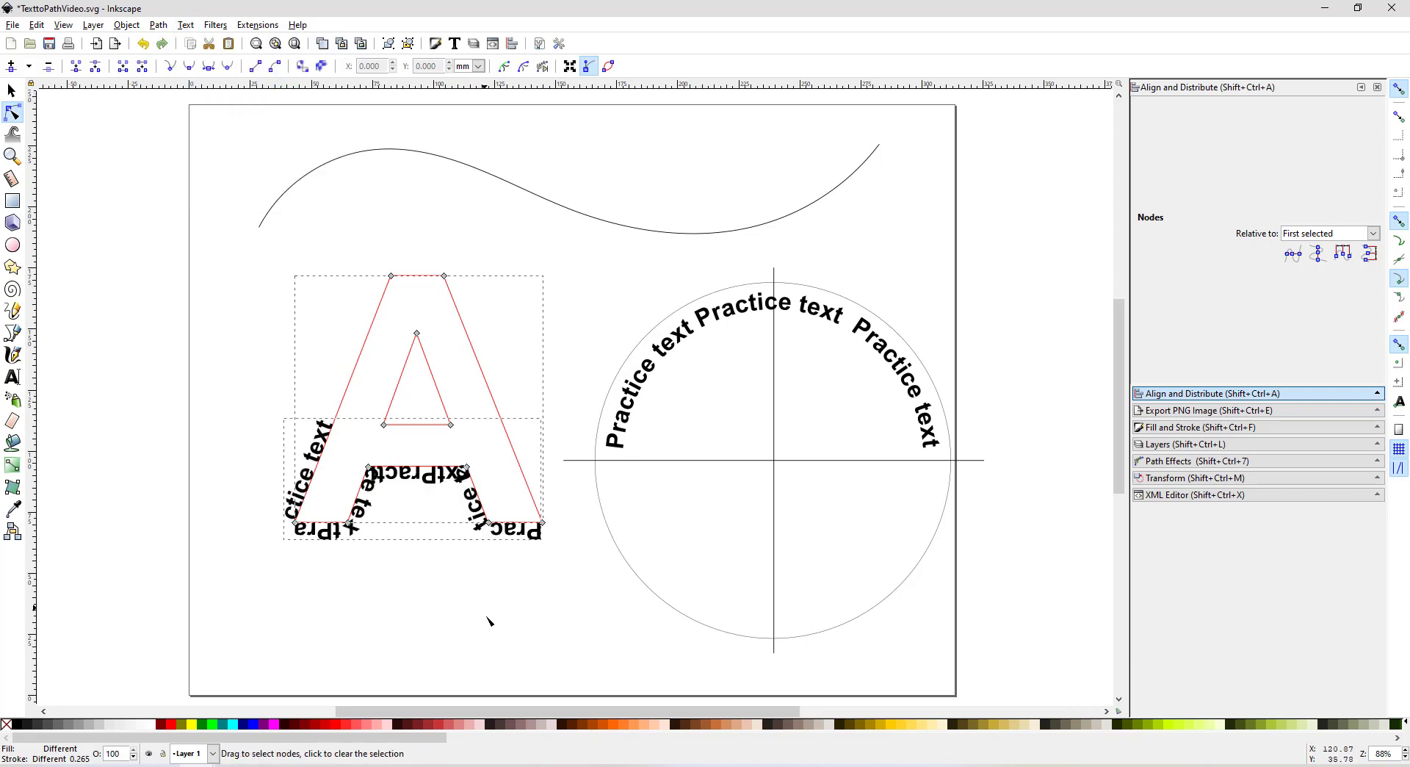
{"action": "mouse_move", "coordinate": [405, 482]}
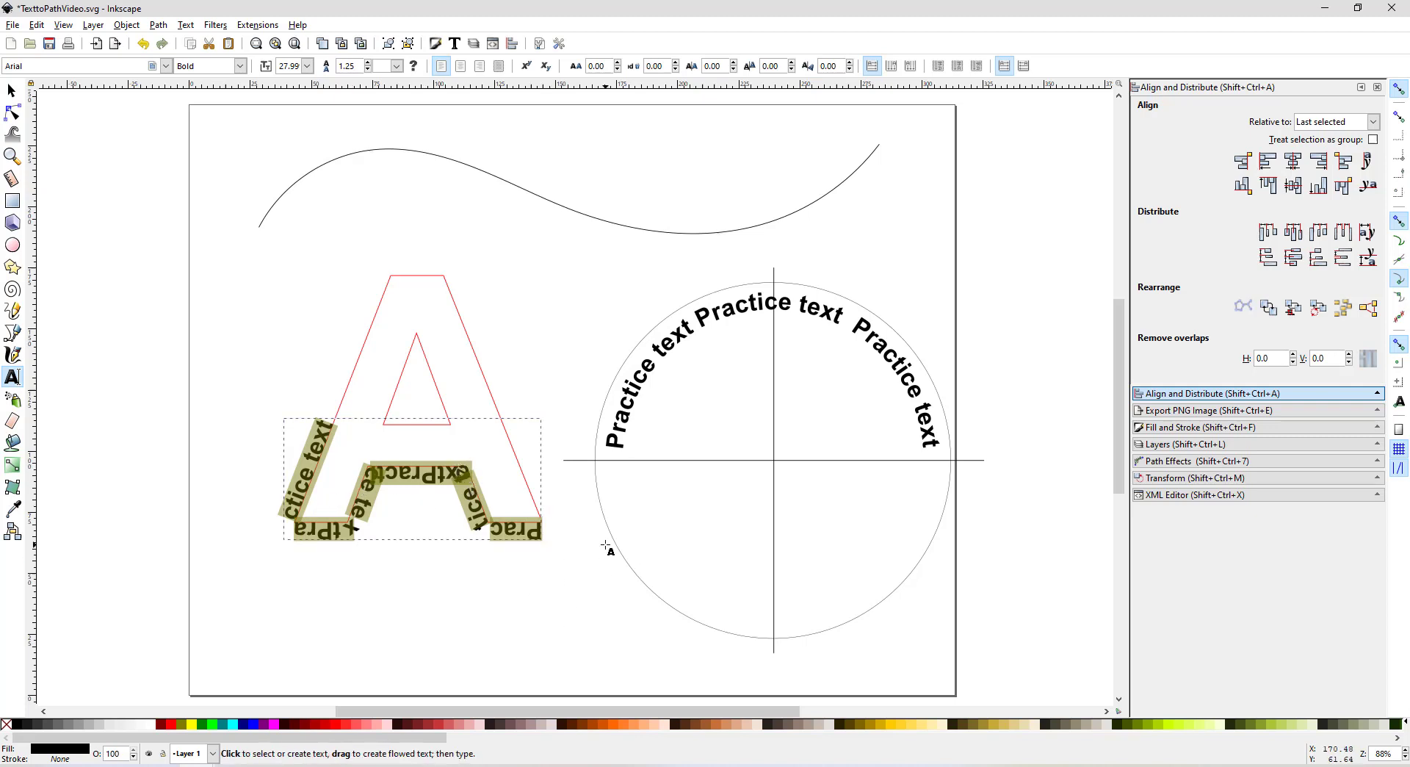
{"action": "mouse_move", "coordinate": [619, 75]}
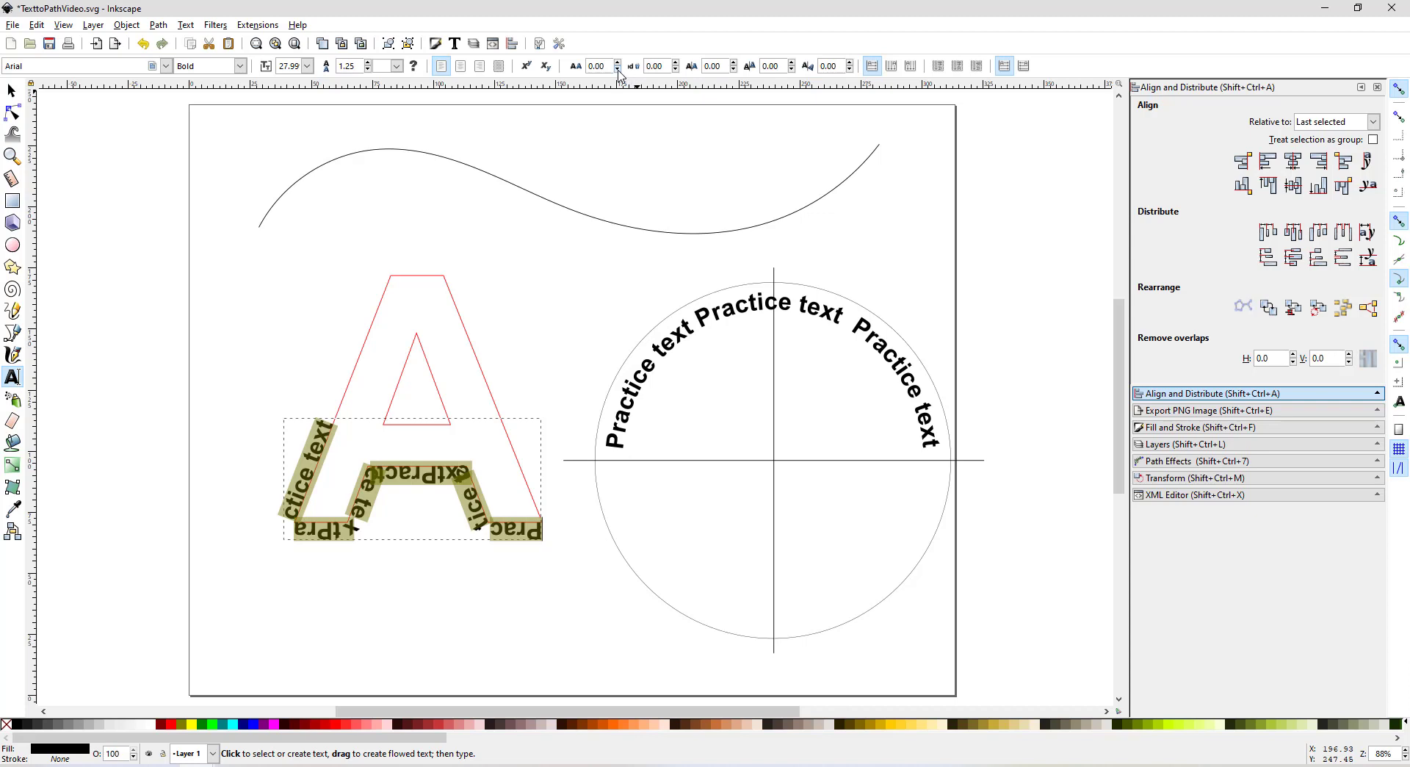
Step: Raise the path text's letter spacing to about 2.56 so it climbs higher up the A
{"action": "left_click", "coordinate": [618, 69]}
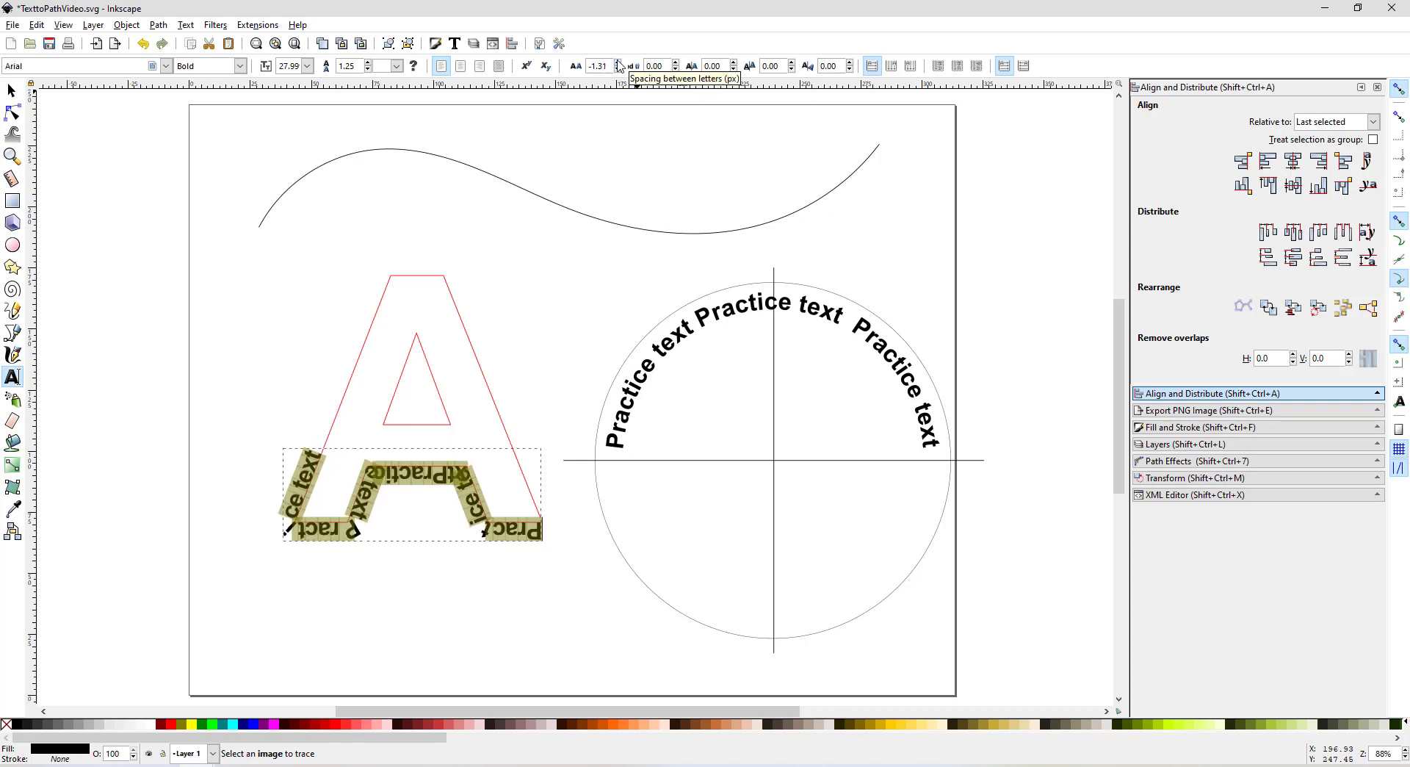
{"action": "left_click", "coordinate": [618, 62]}
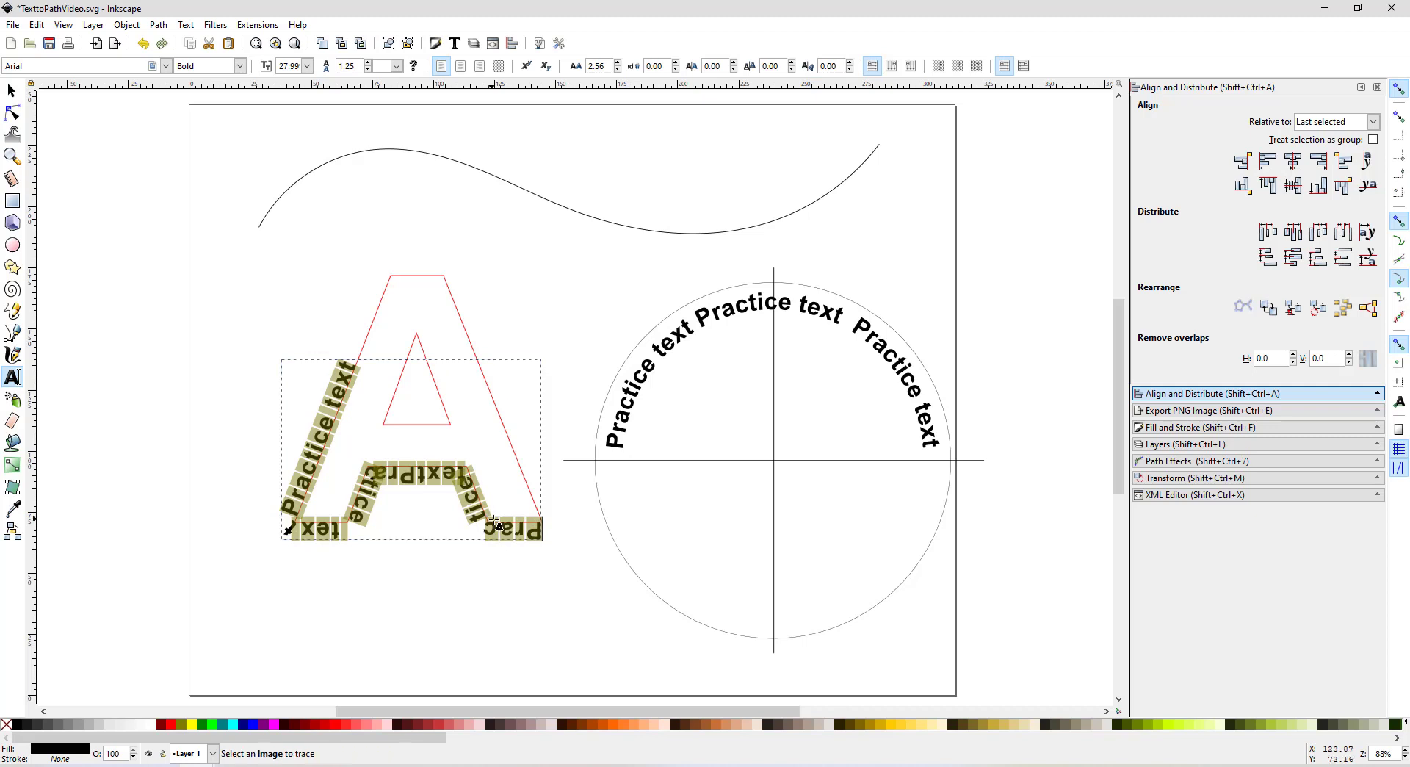
{"action": "left_click", "coordinate": [508, 539]}
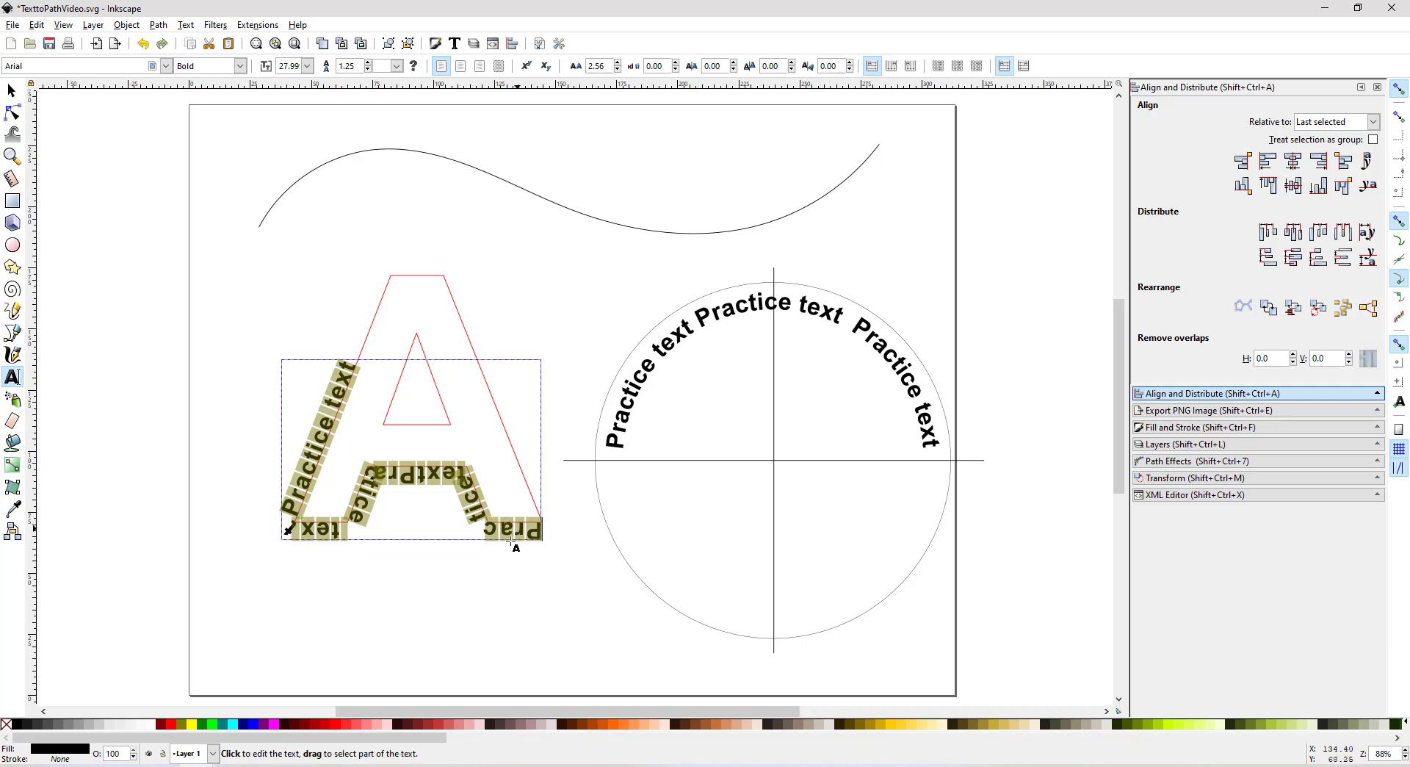